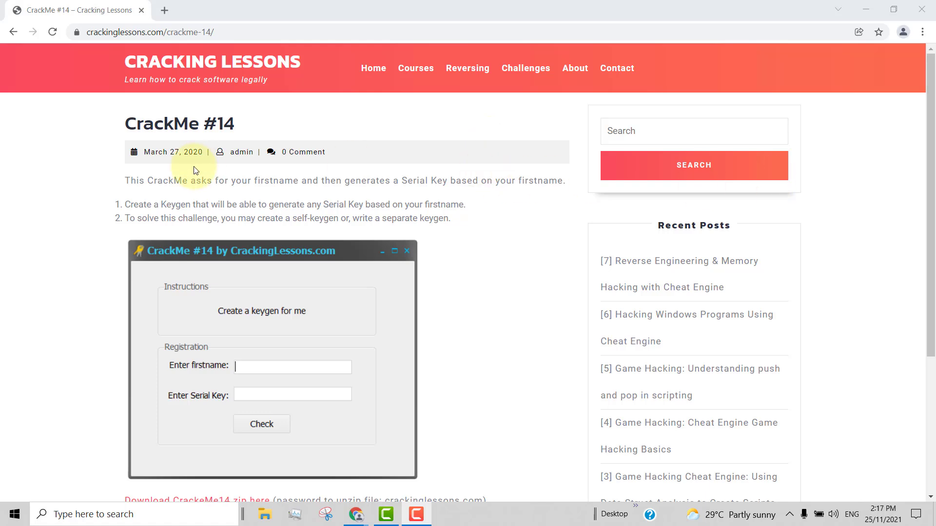
mouse_move(328, 174)
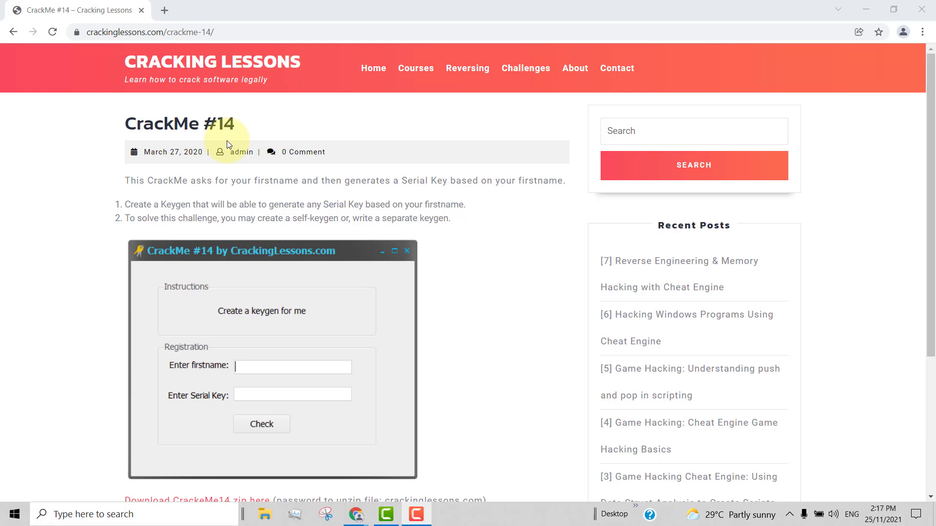
mouse_move(149, 81)
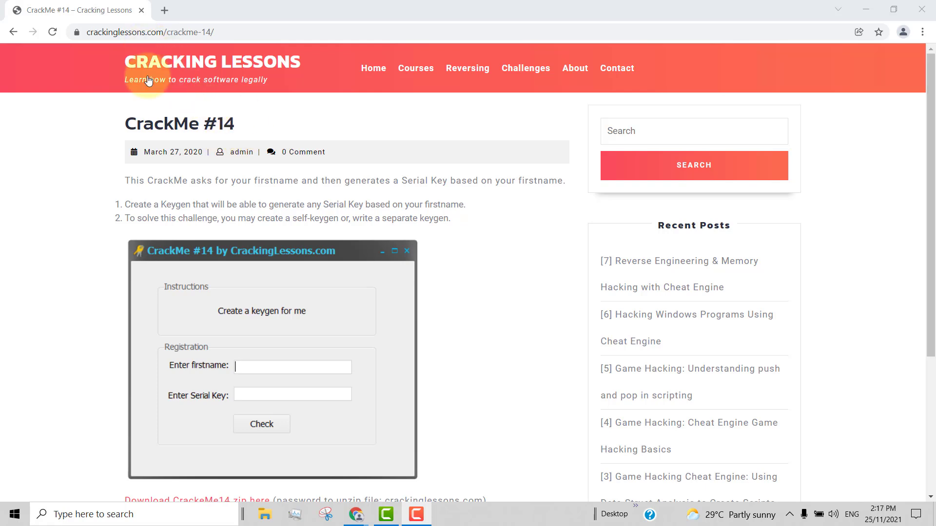
mouse_move(133, 115)
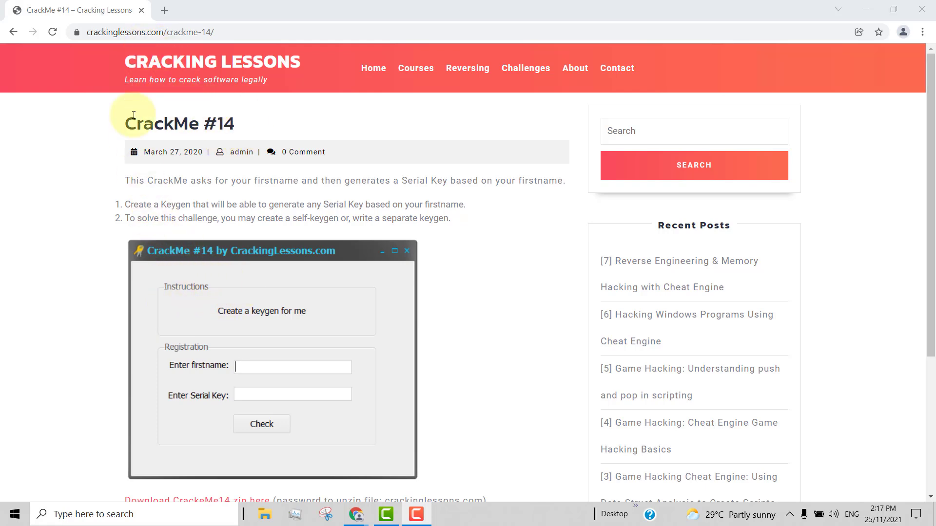
Review the exercise notes describing the self-keygen goal for CrackMe14.
scroll(down, 3)
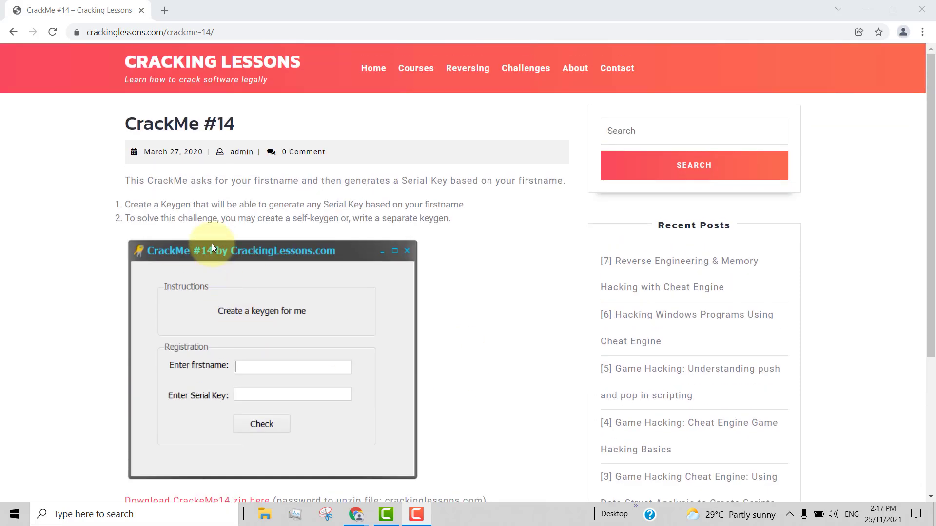
mouse_move(324, 286)
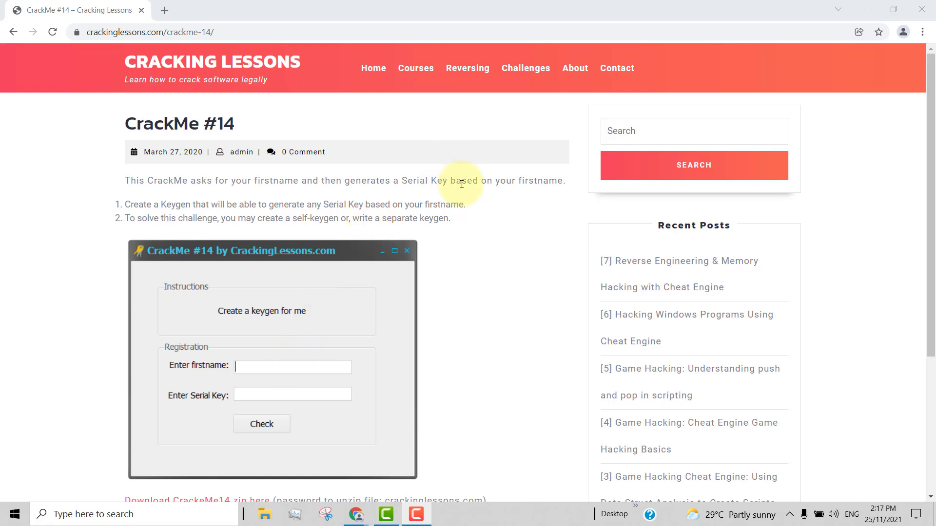
mouse_move(292, 366)
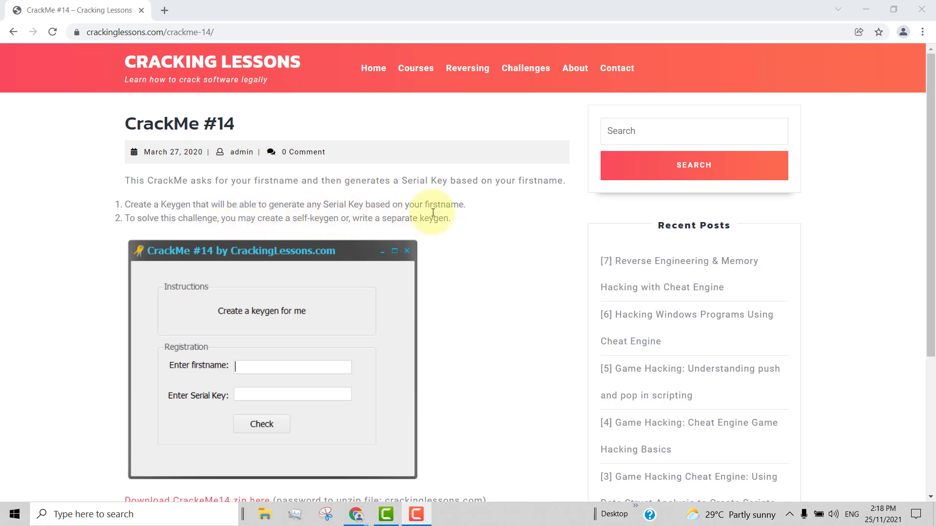
mouse_move(140, 228)
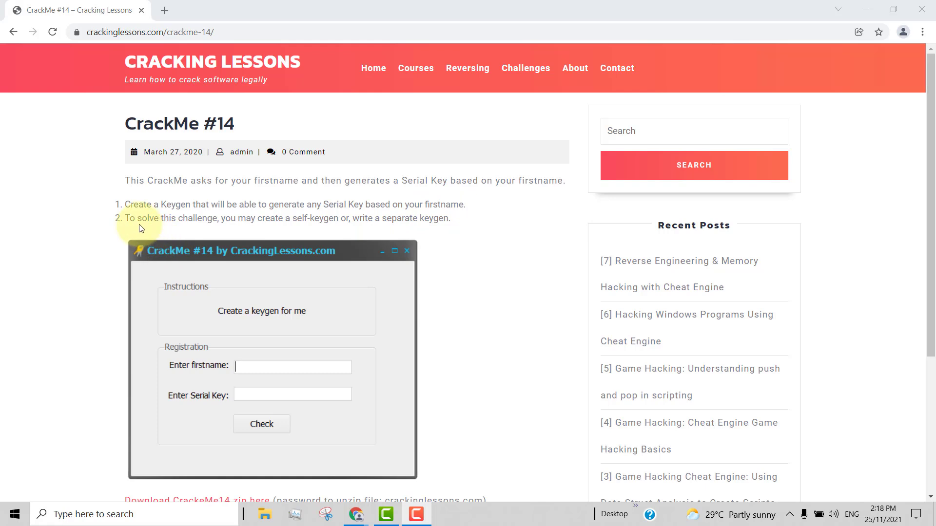
mouse_move(235, 233)
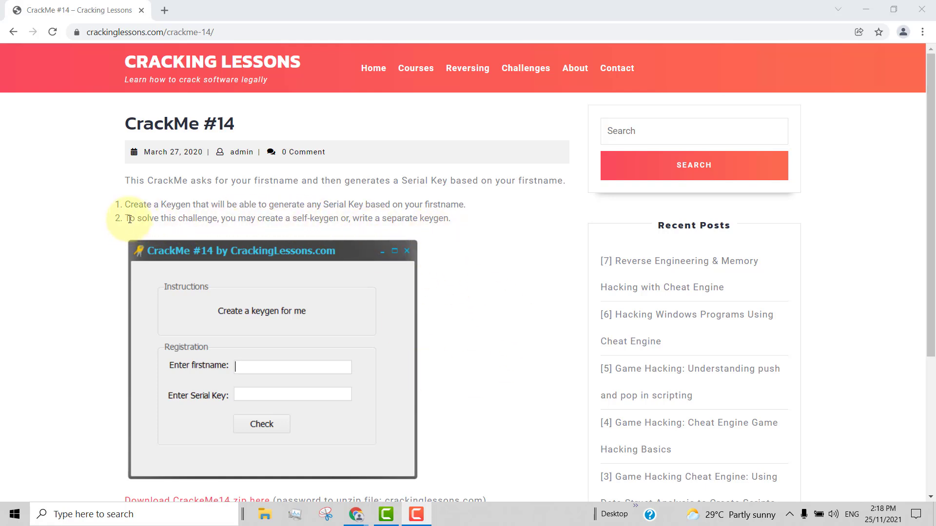
drag(124, 217, 292, 218)
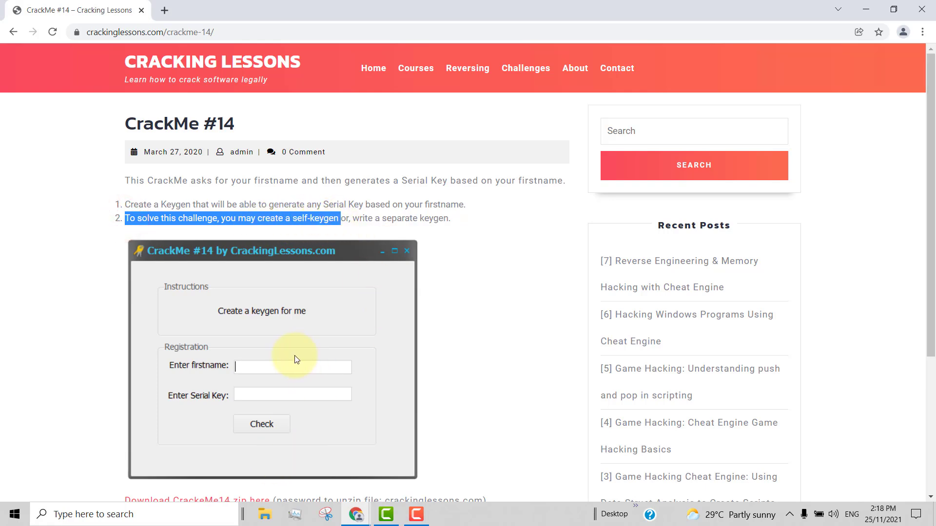
scroll(down, 3)
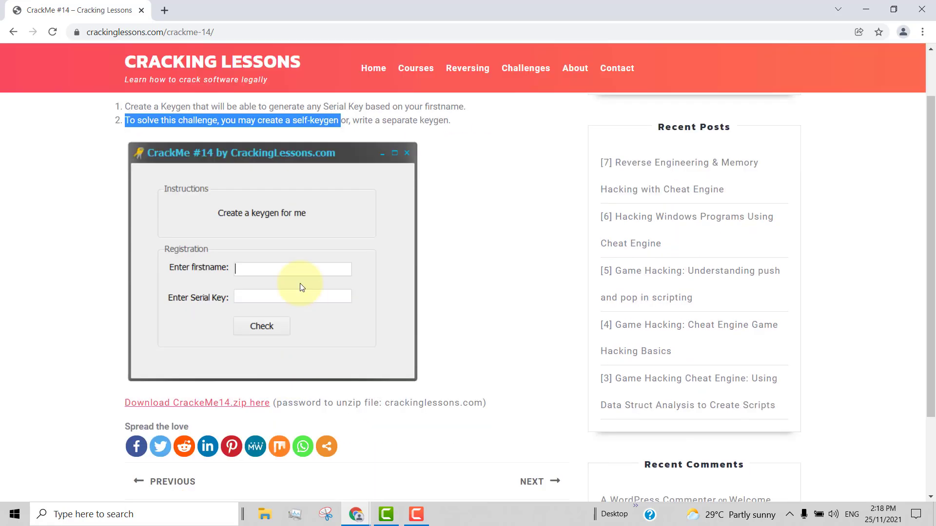
mouse_move(276, 237)
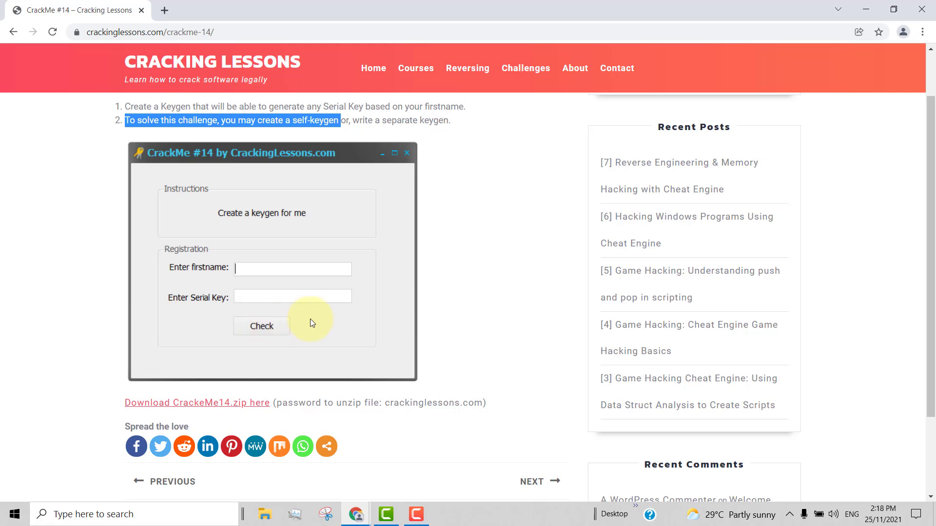
mouse_move(381, 267)
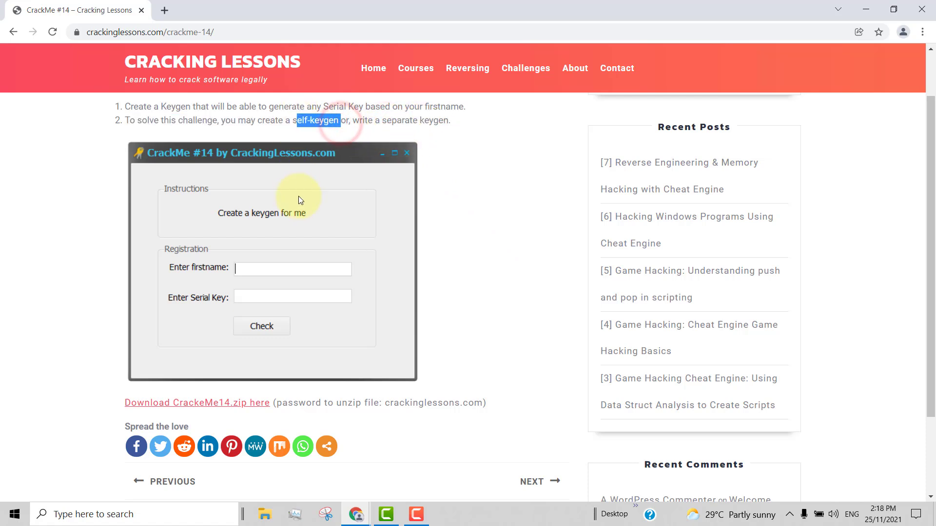
mouse_move(265, 200)
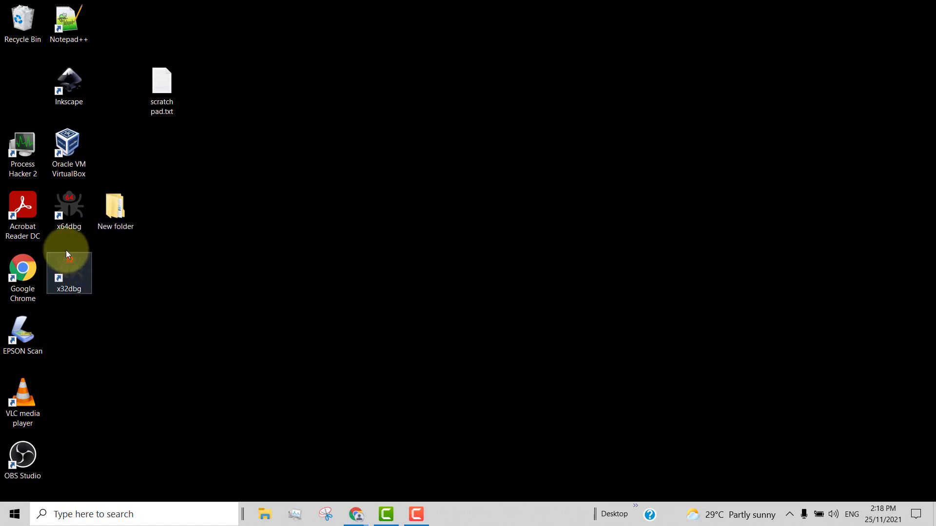
Browse to C:\crackmes, back up CrackMe14.exe as a copy, and launch the debugger.
click(264, 513)
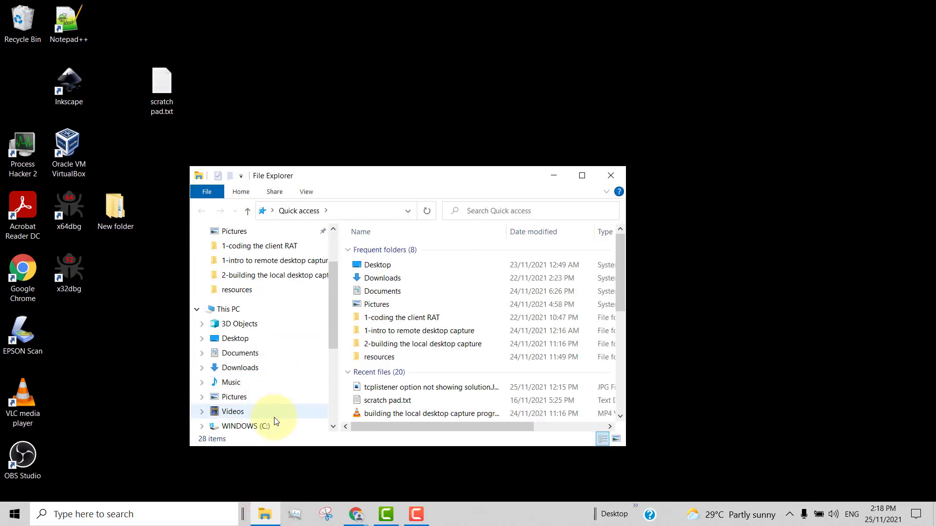
click(244, 426)
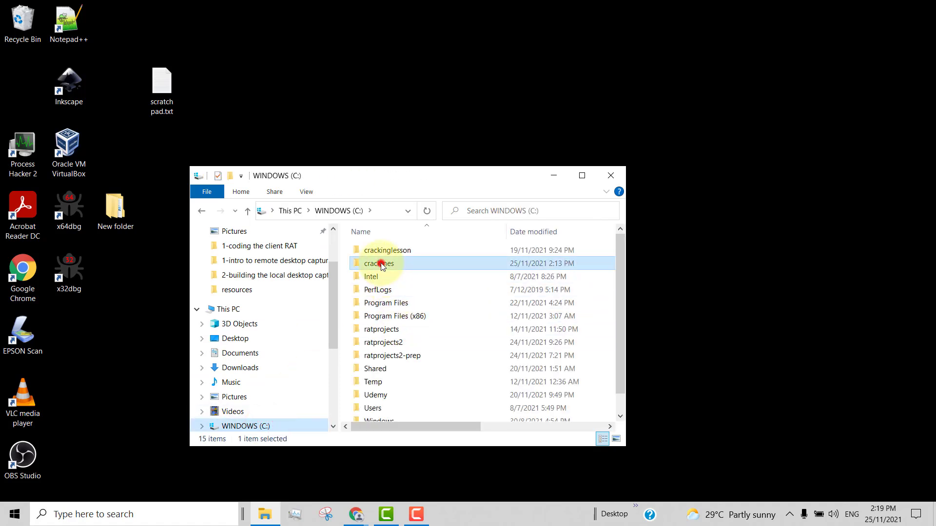
double_click(378, 264)
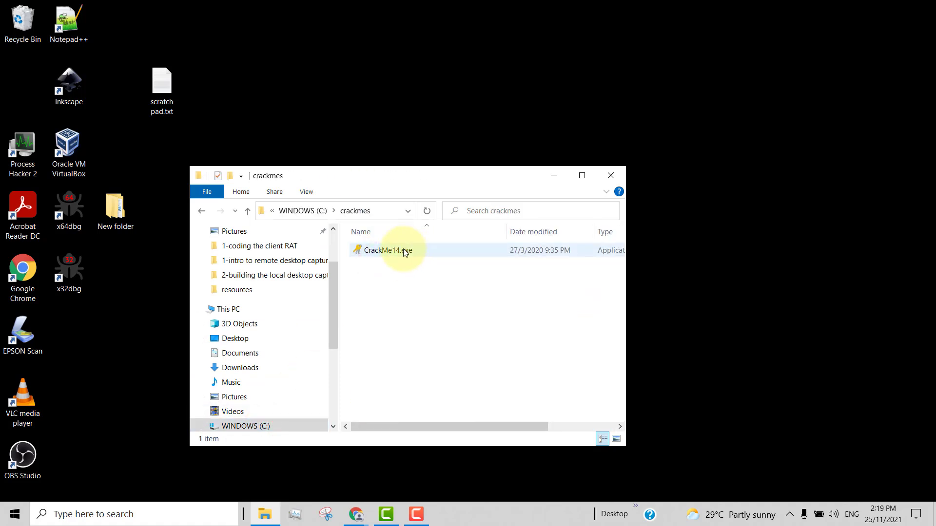
click(382, 251)
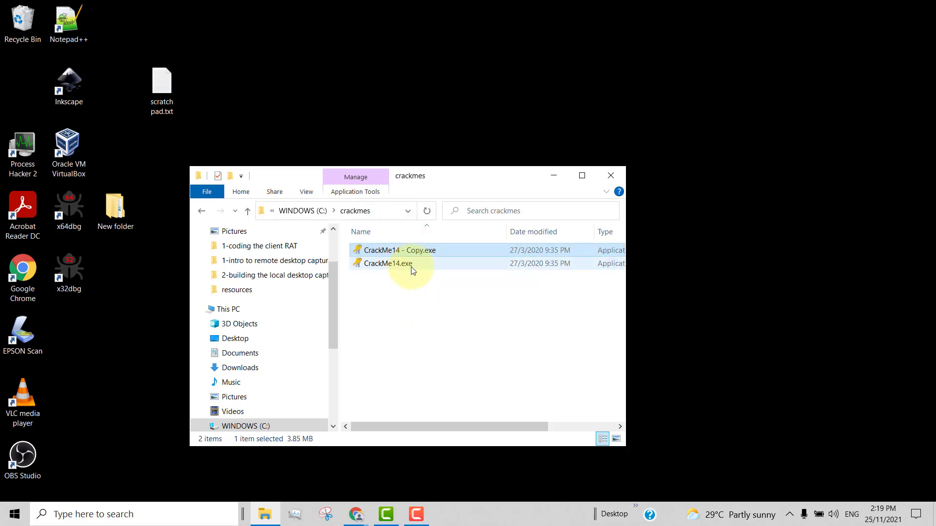
click(387, 263)
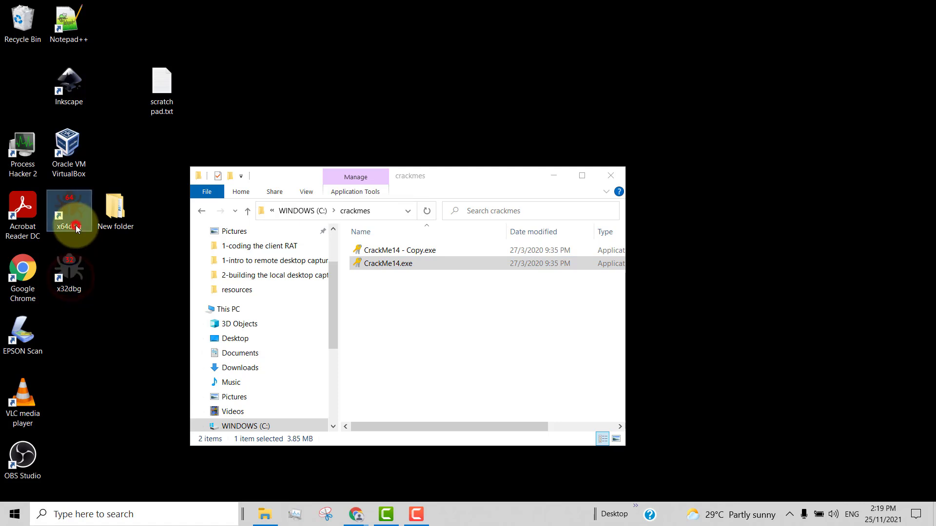
click(68, 272)
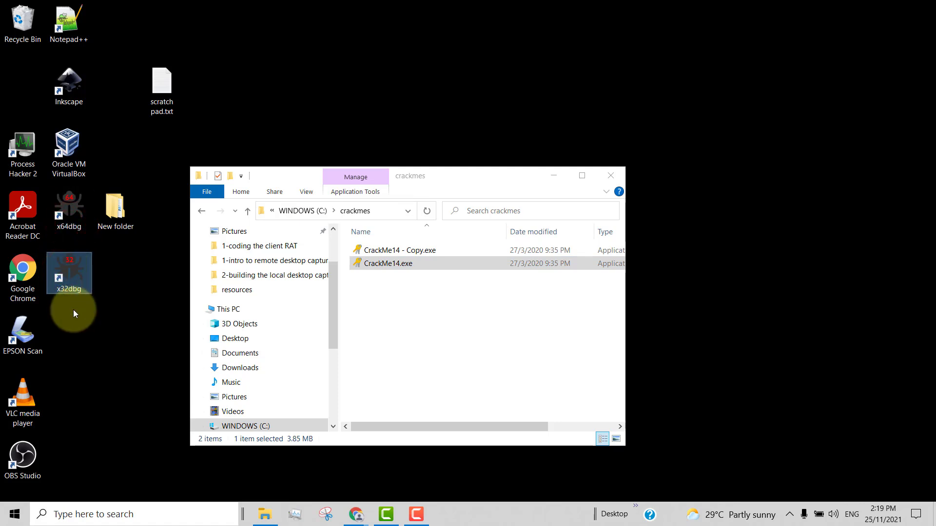
mouse_move(84, 282)
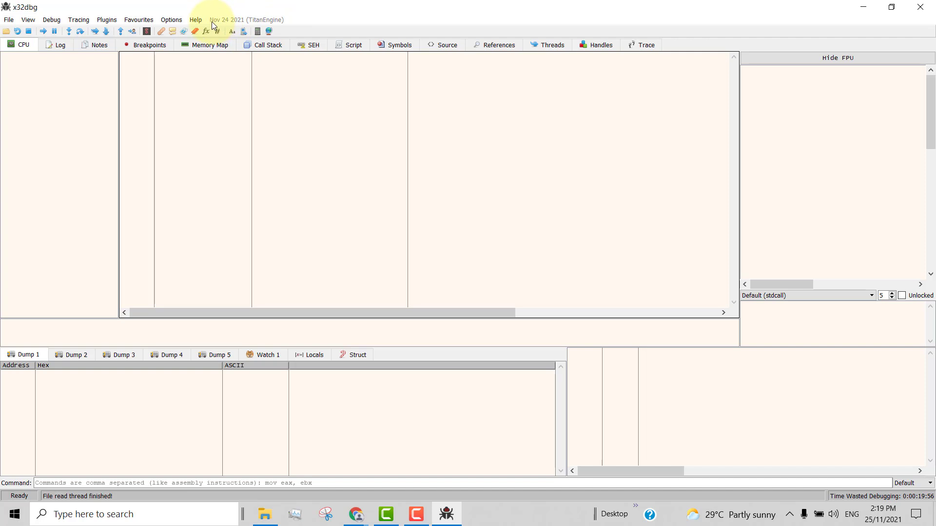
In Preferences keep break-on-entry, ignore exceptions 00000000-FFFFFFFF, and save.
click(171, 19)
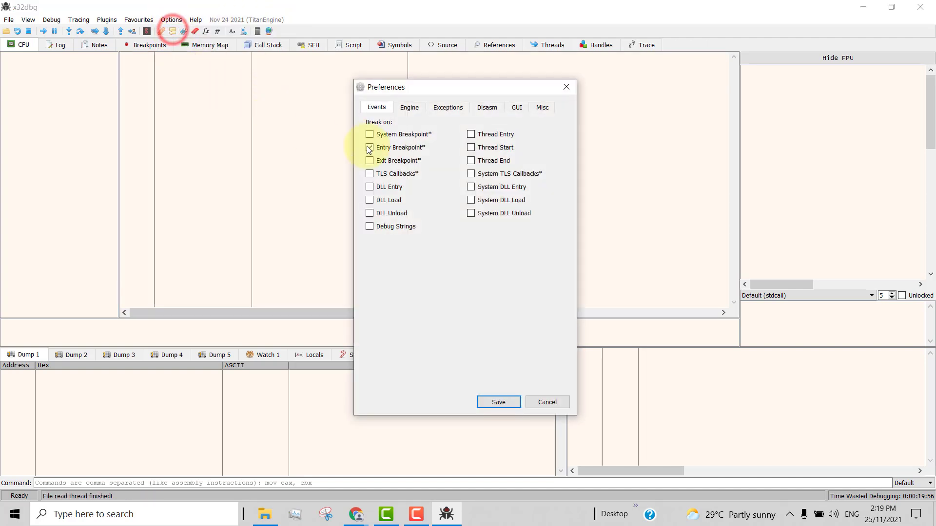
click(368, 148)
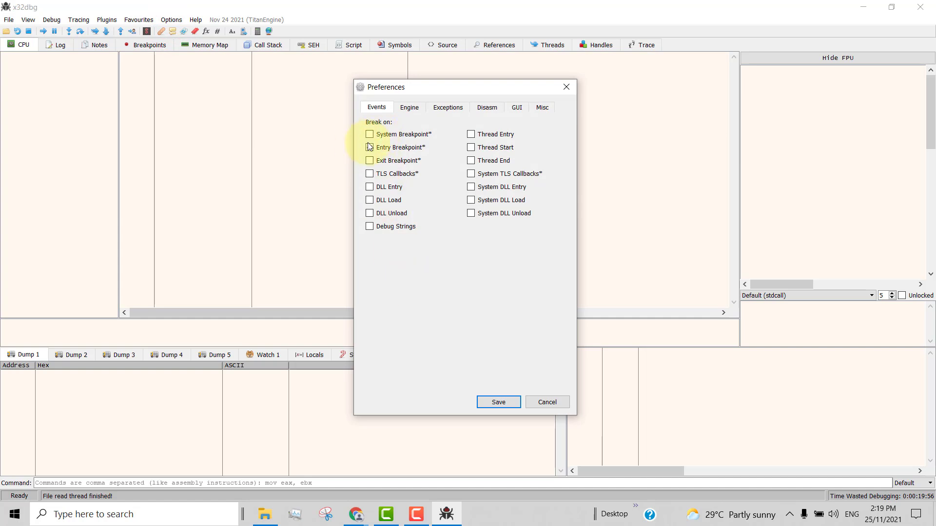
click(369, 147)
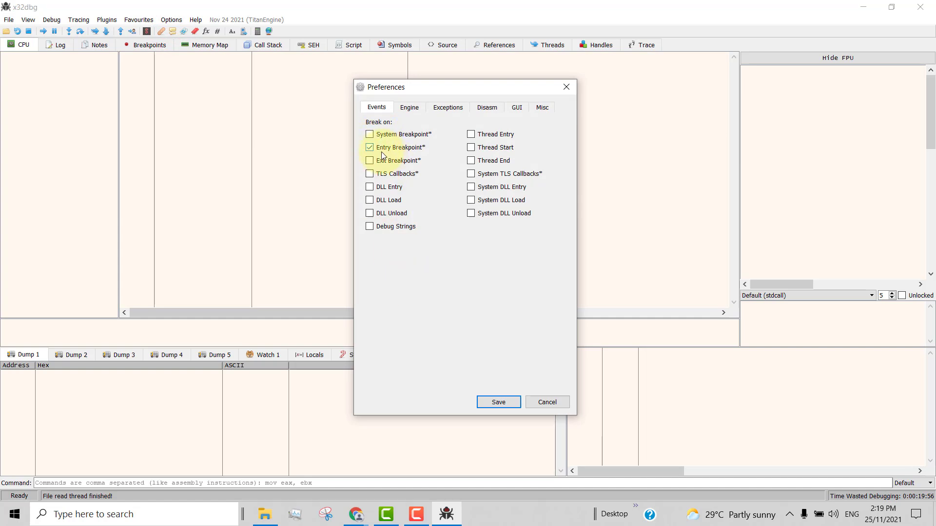
click(447, 107)
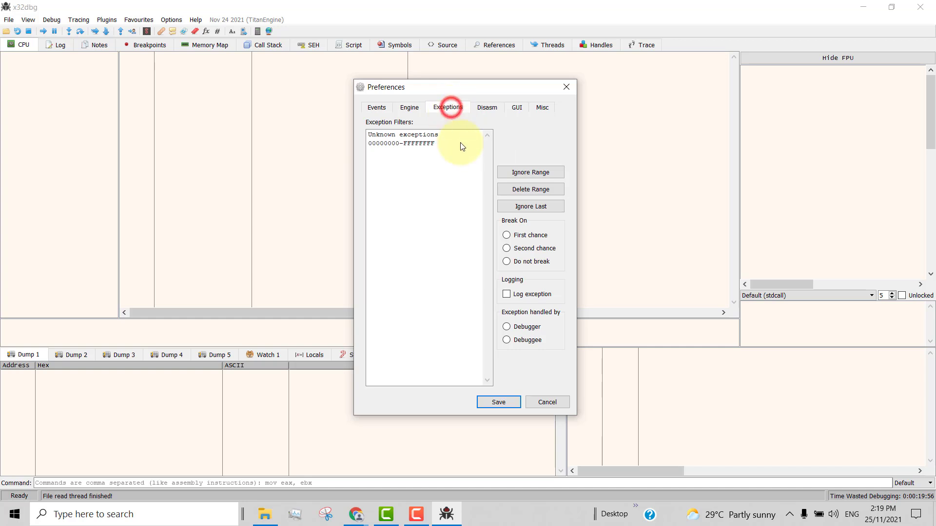
mouse_move(370, 152)
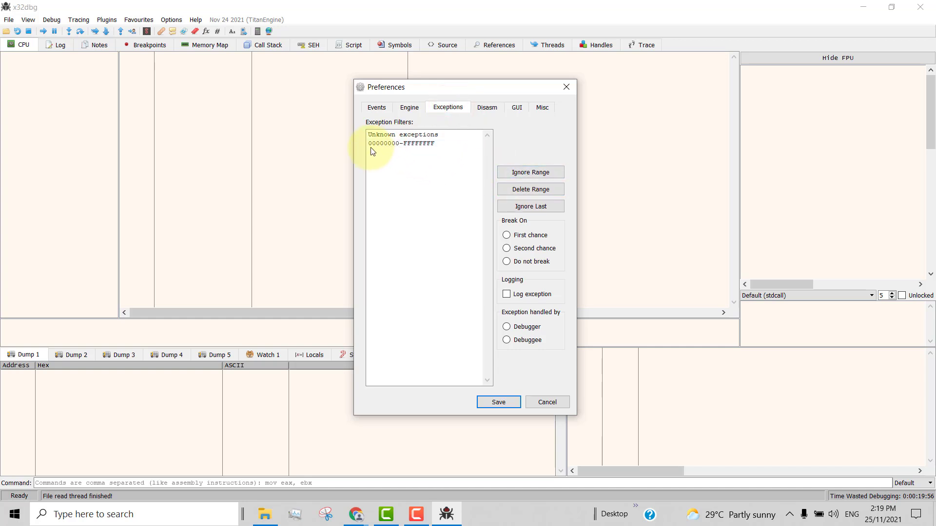
click(418, 143)
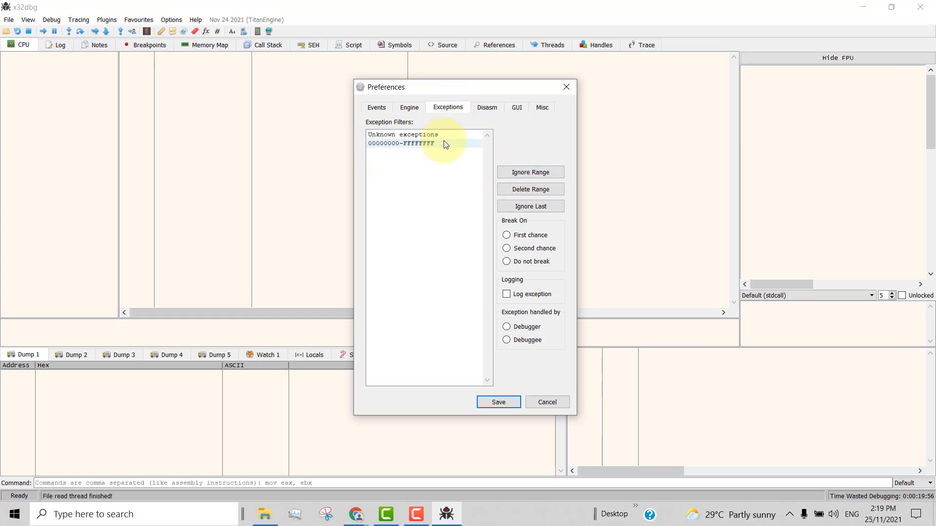
click(565, 87)
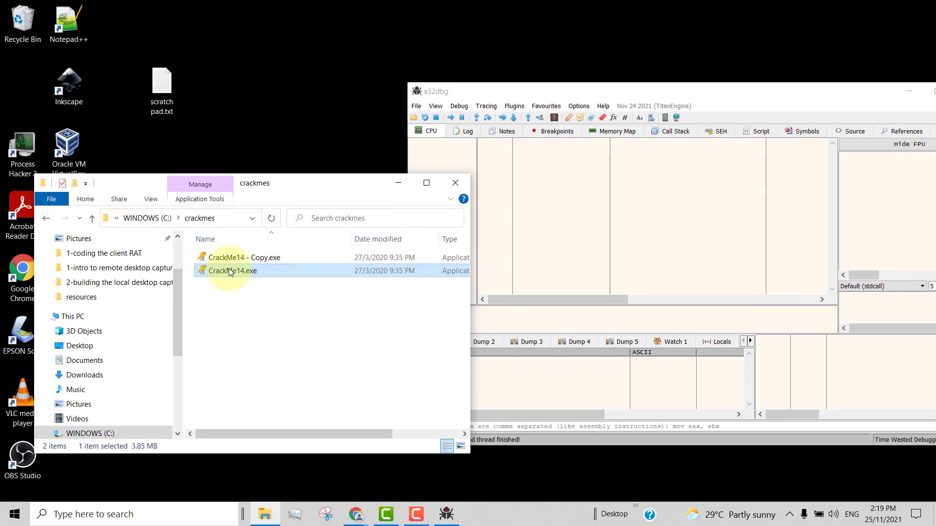
Load CrackMe14.exe in the maximized debugger and run it past the entry point.
double_click(232, 270)
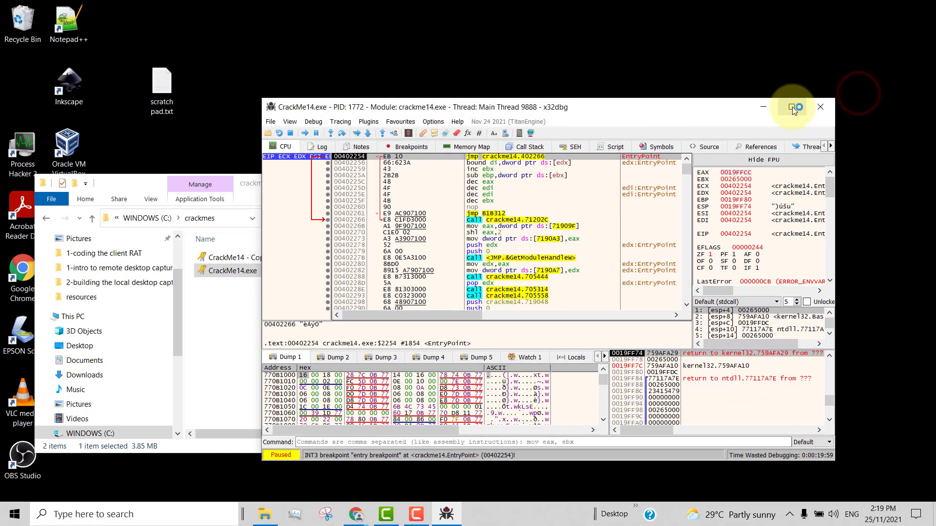
click(794, 107)
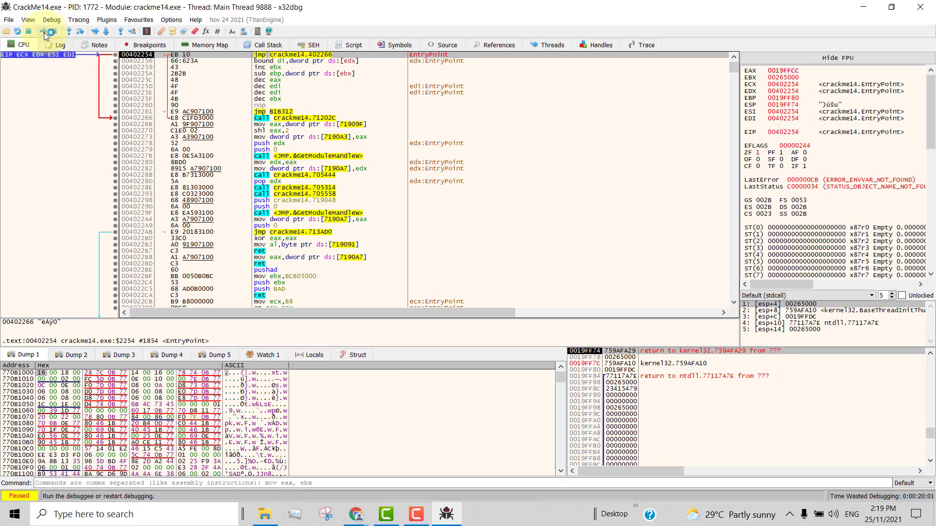
click(48, 31)
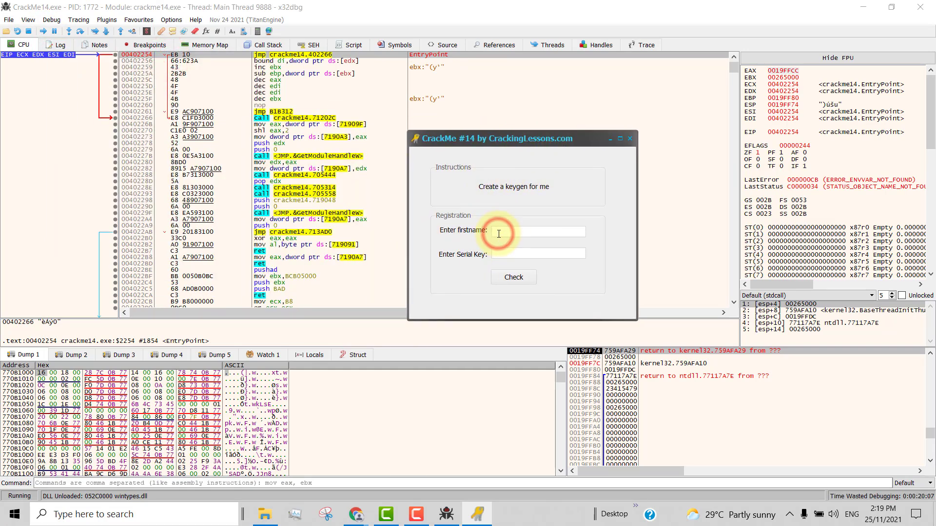
text(aa)
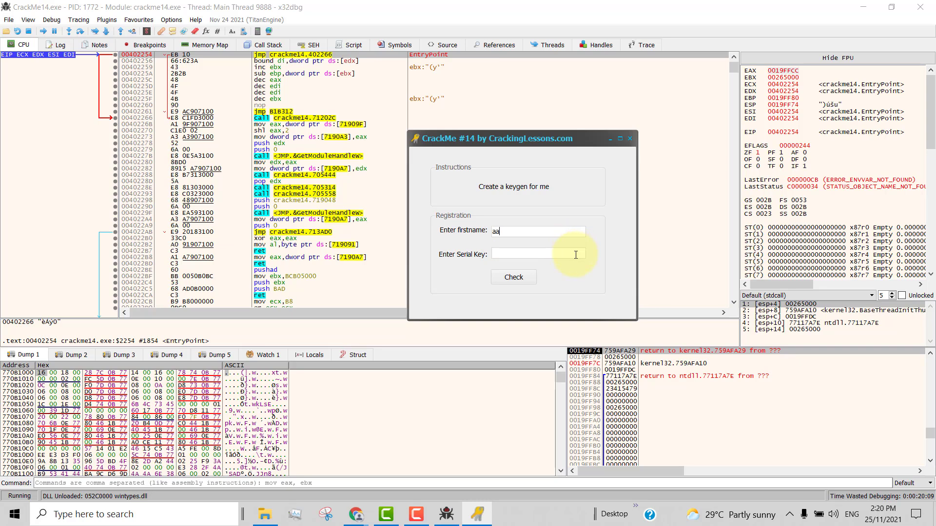
text(aaa)
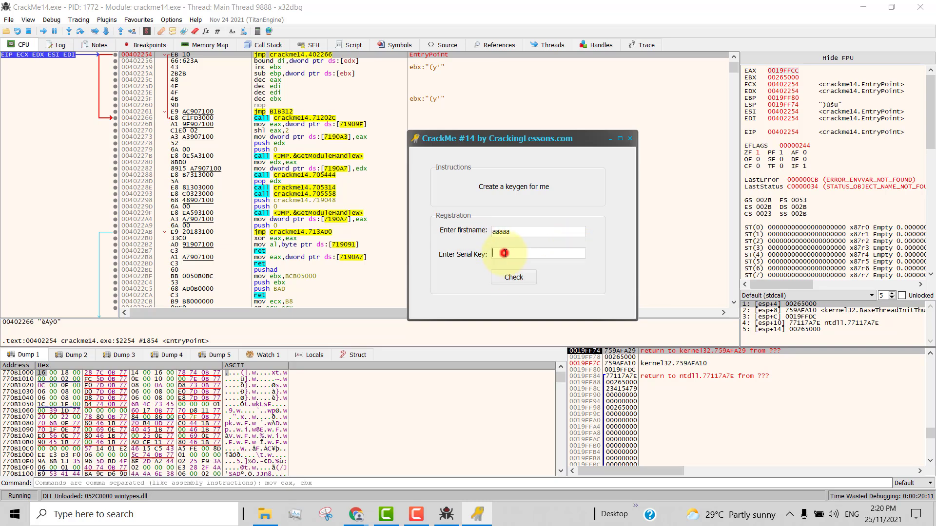
text(234)
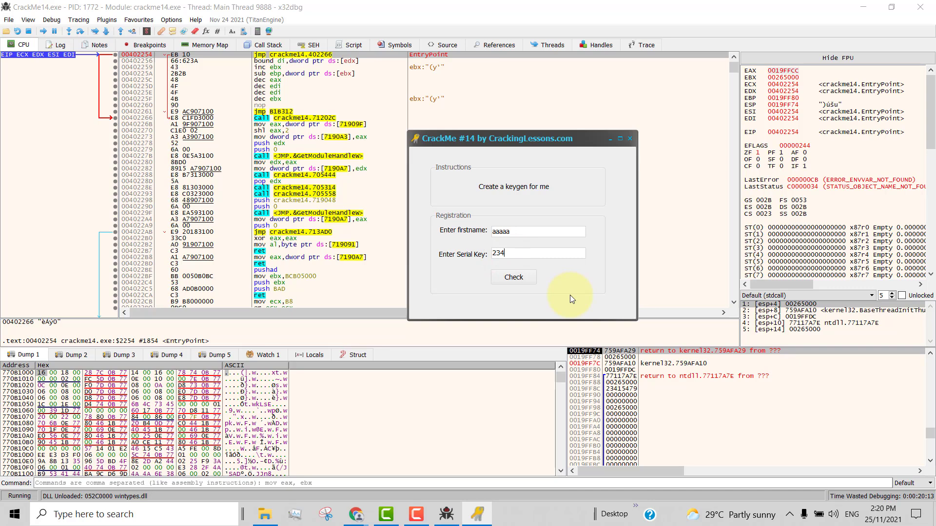
text(5677777777)
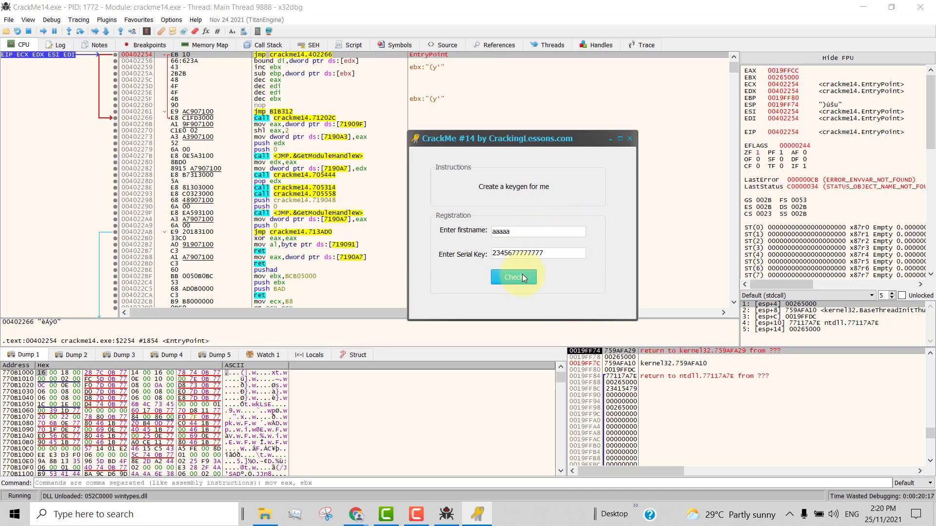
click(514, 277)
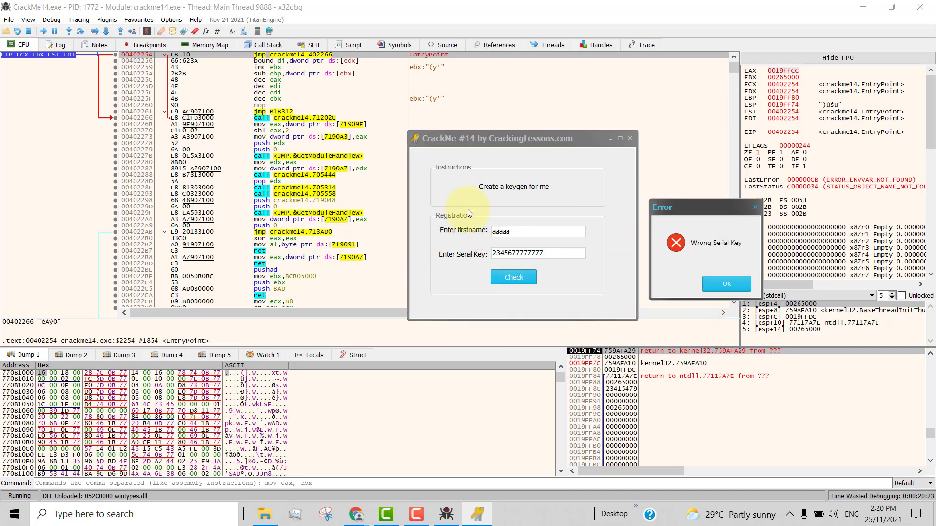
mouse_move(539, 200)
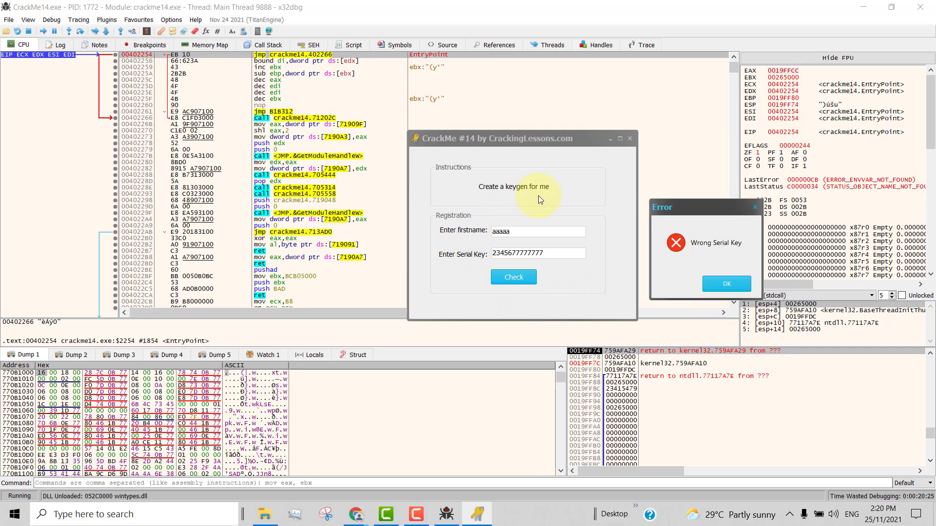
mouse_move(697, 263)
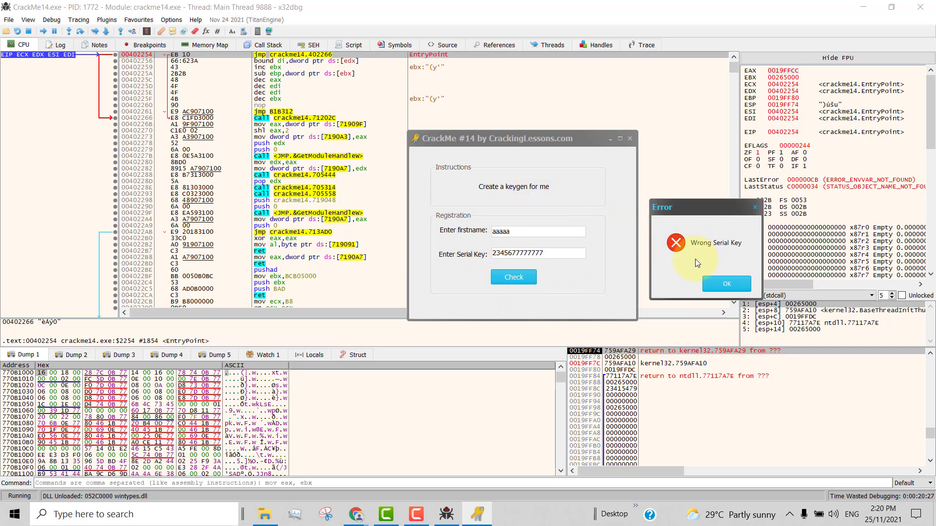
mouse_move(721, 254)
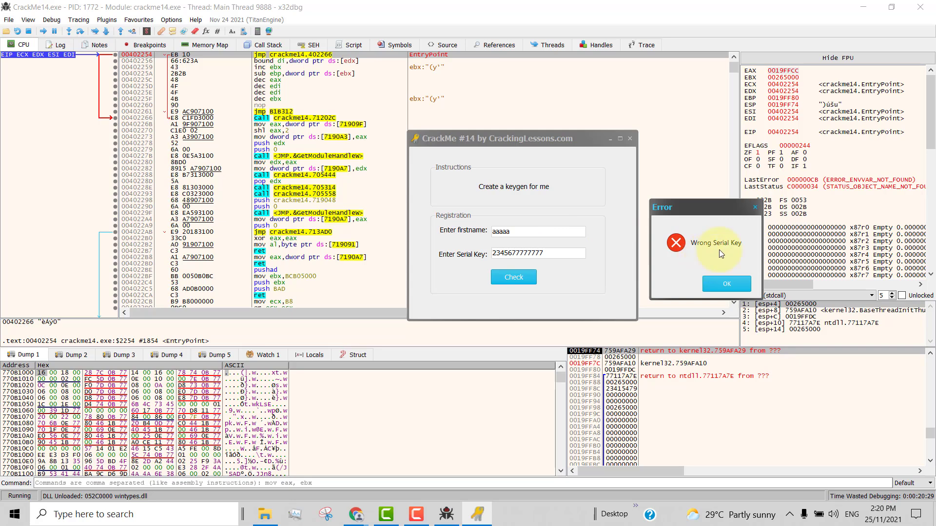
mouse_move(703, 232)
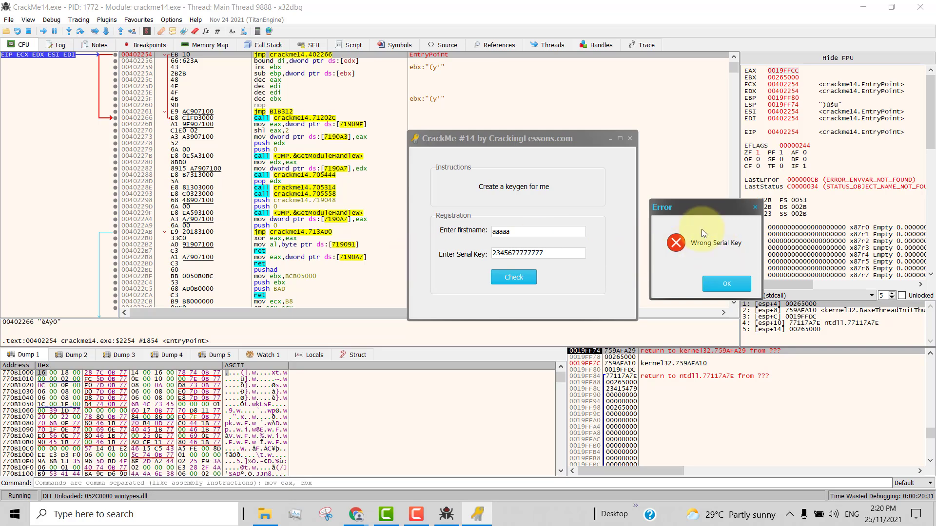
mouse_move(732, 236)
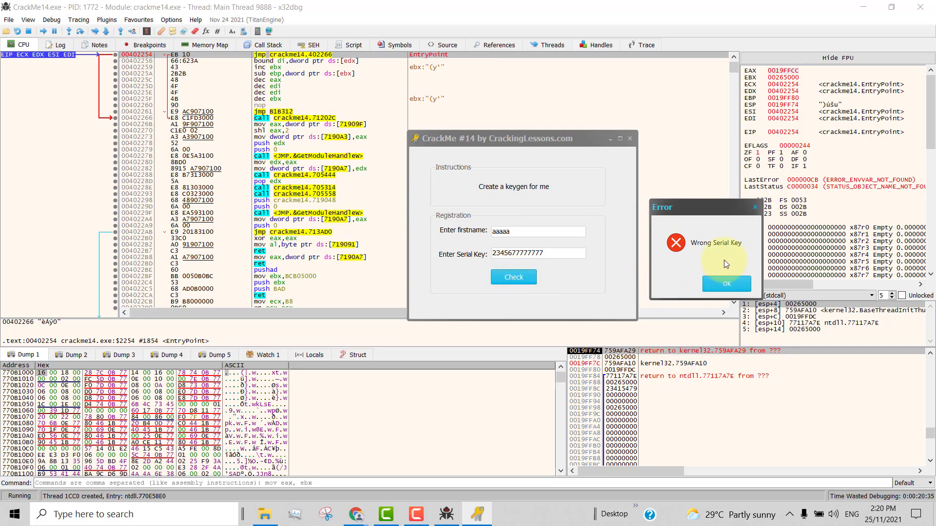
mouse_move(725, 252)
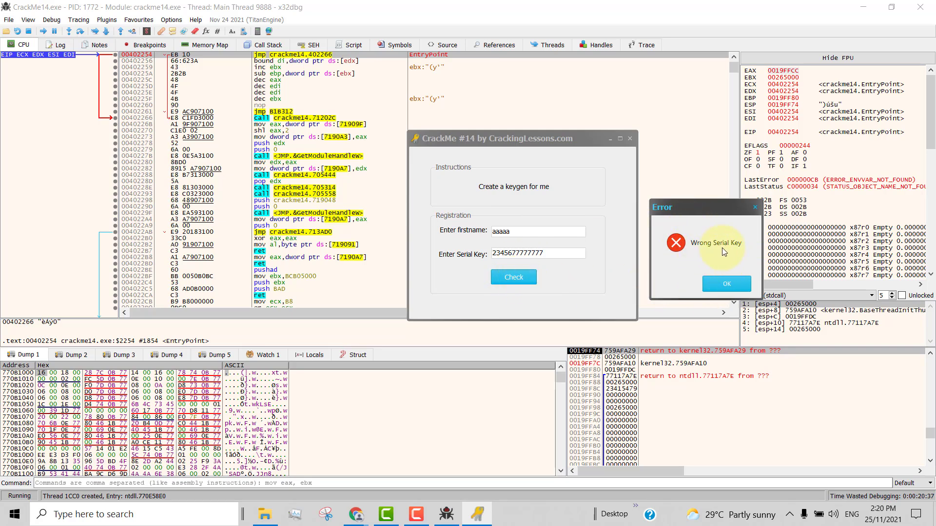
mouse_move(624, 267)
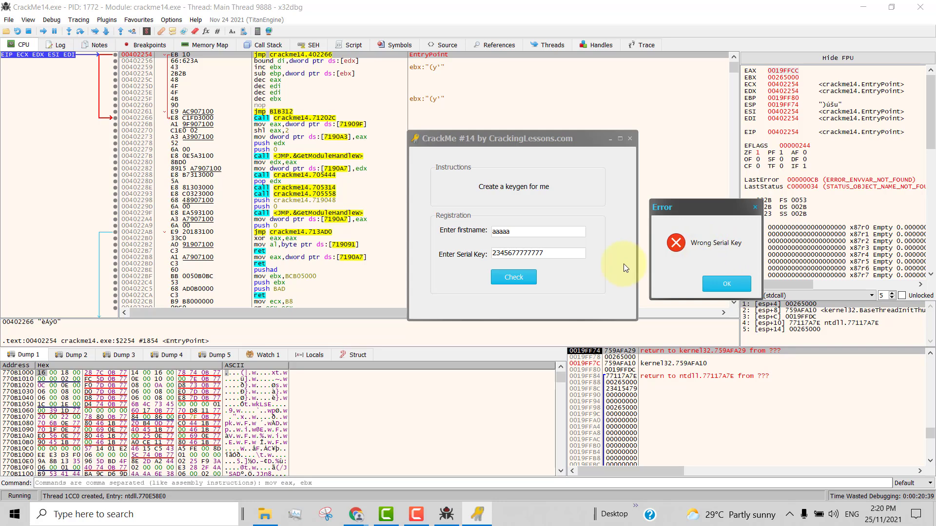
mouse_move(692, 249)
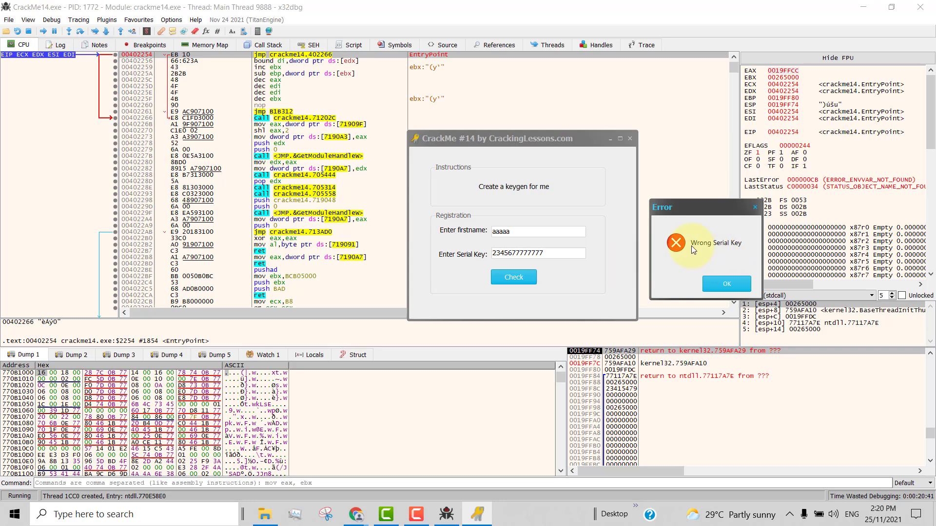
mouse_move(720, 248)
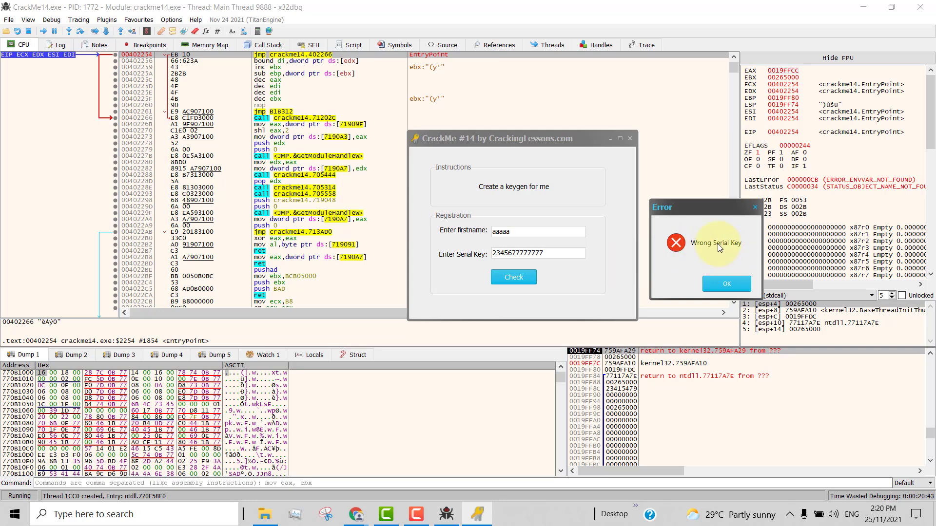
mouse_move(714, 255)
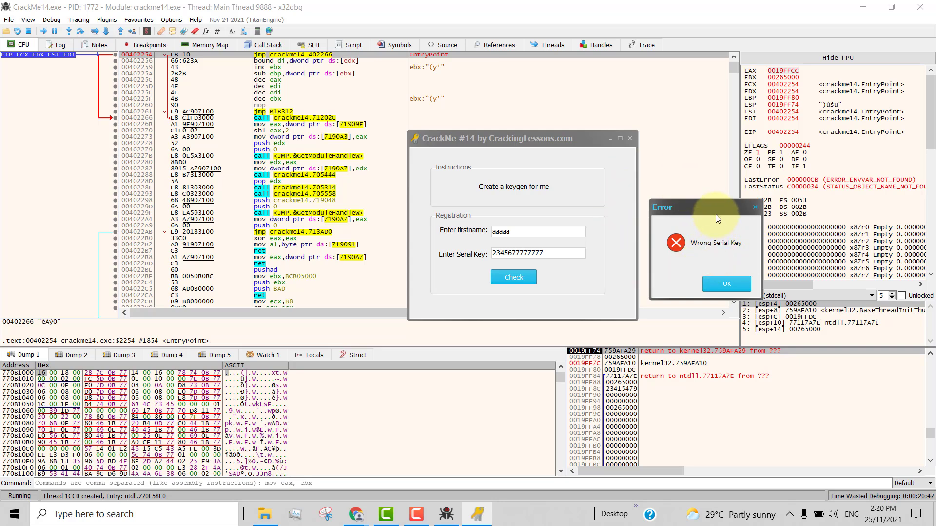
mouse_move(730, 238)
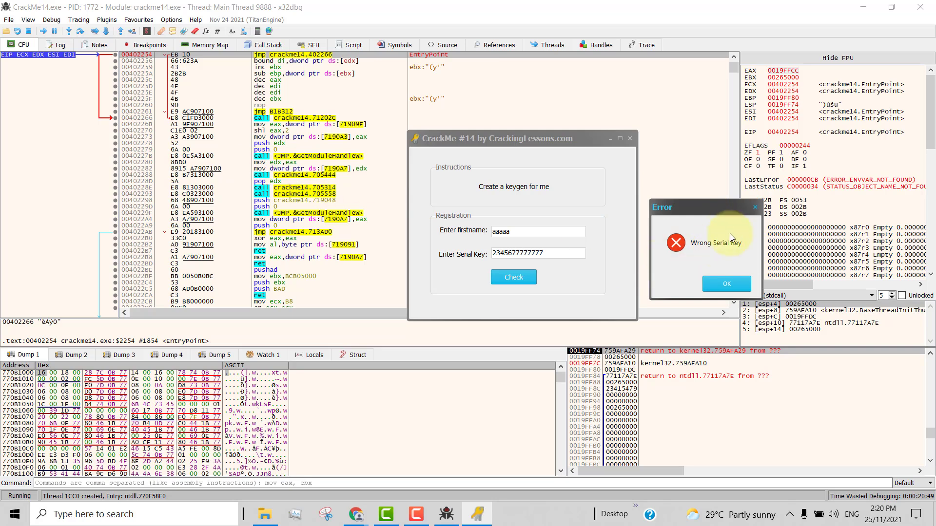
mouse_move(681, 276)
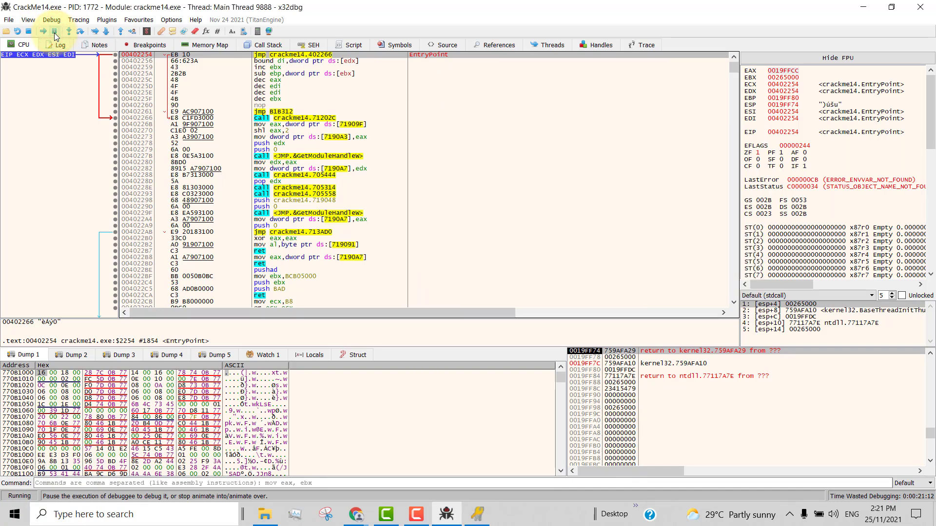
Pause the crackme and follow the crackme14.00403B77 call-stack entry into the CPU view.
click(42, 31)
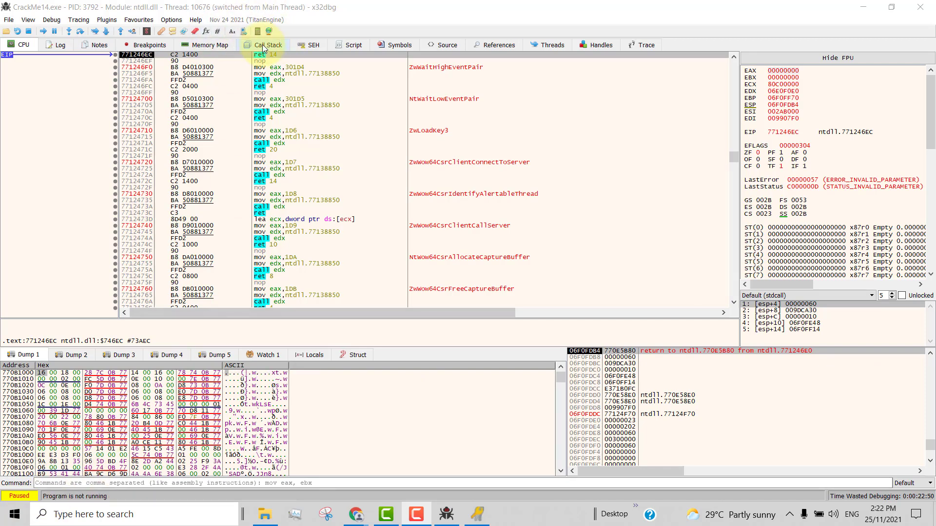
click(265, 44)
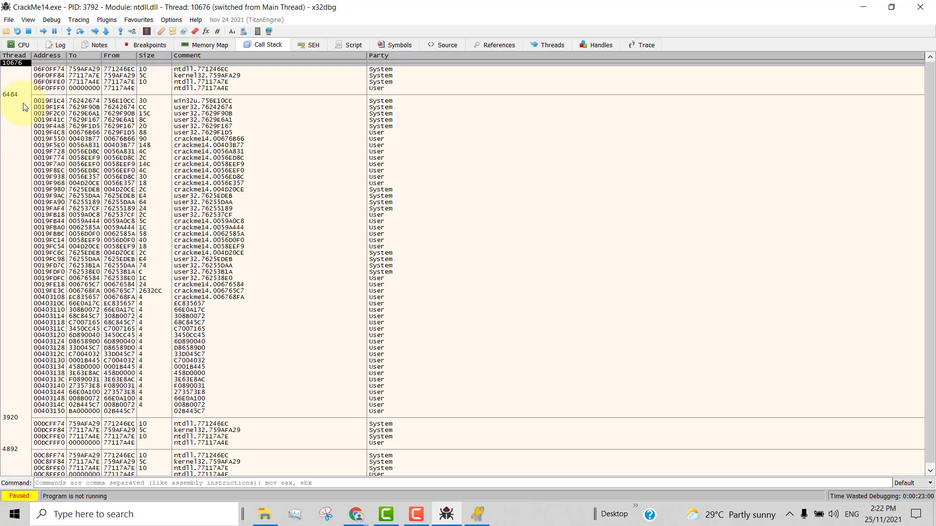
mouse_move(27, 228)
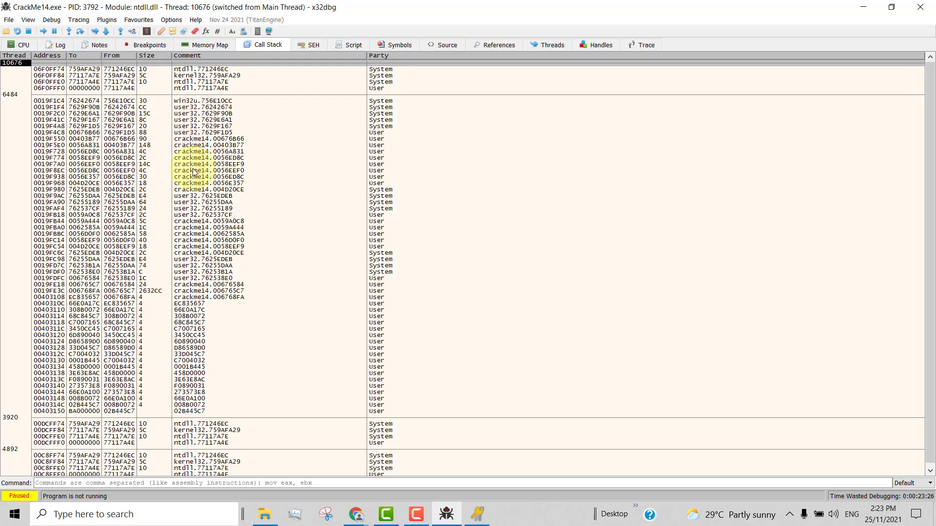
click(191, 139)
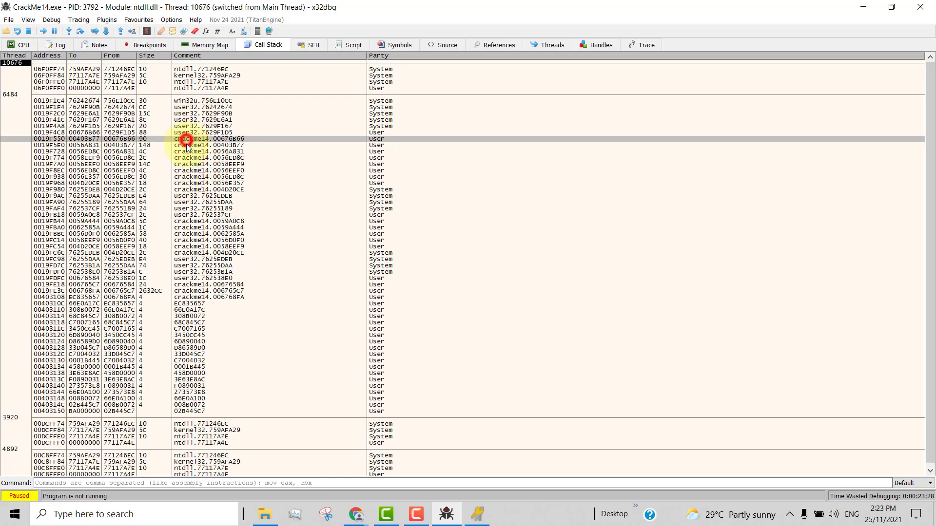
click(208, 145)
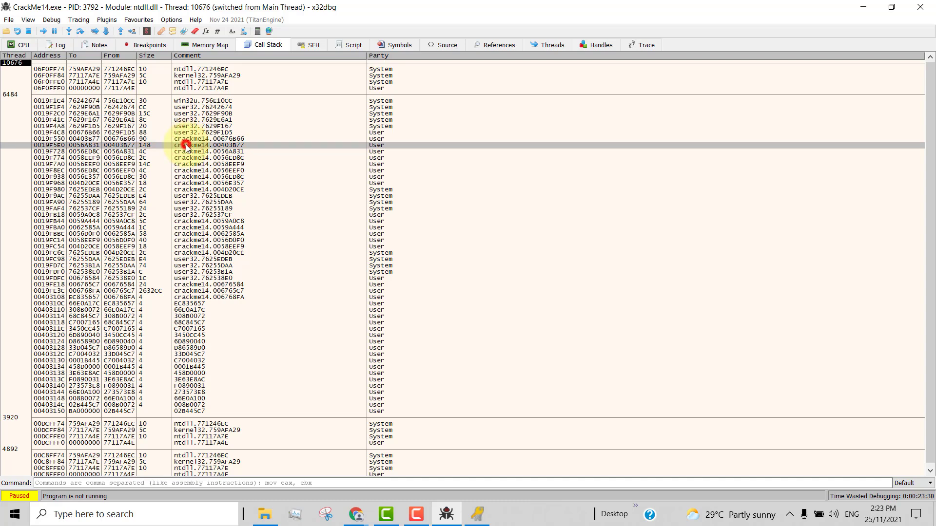
click(185, 152)
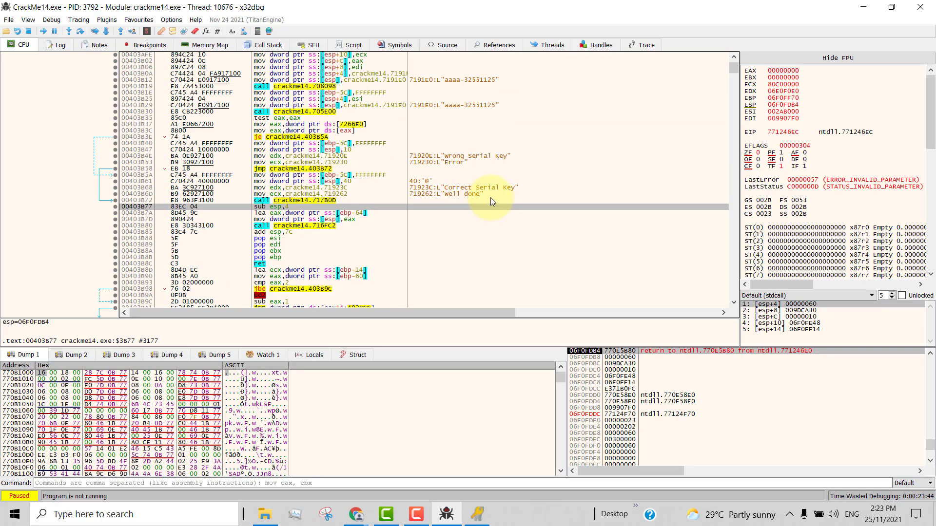
mouse_move(447, 202)
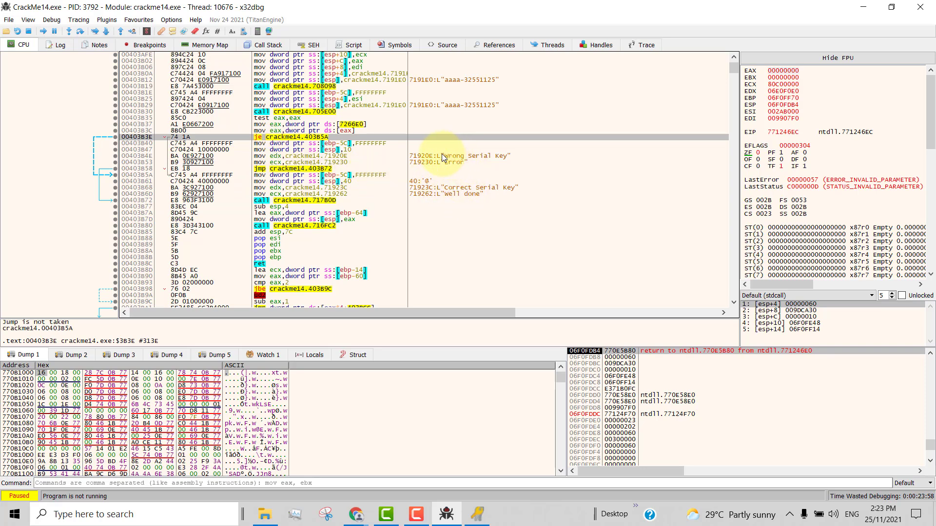
mouse_move(446, 167)
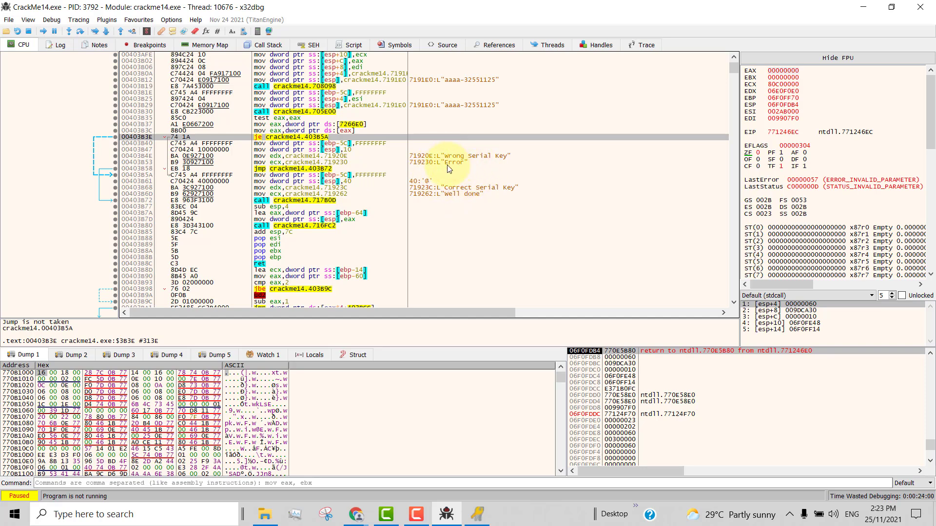
mouse_move(462, 170)
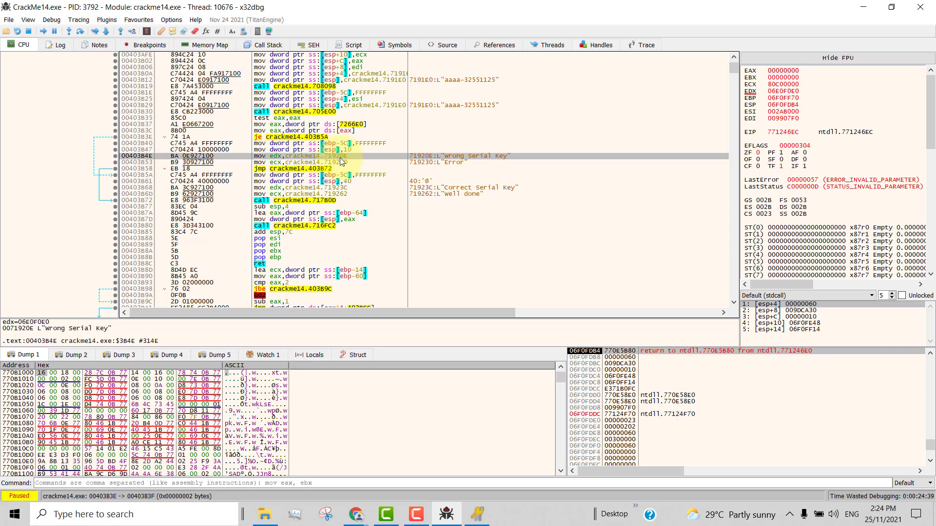
mouse_move(340, 160)
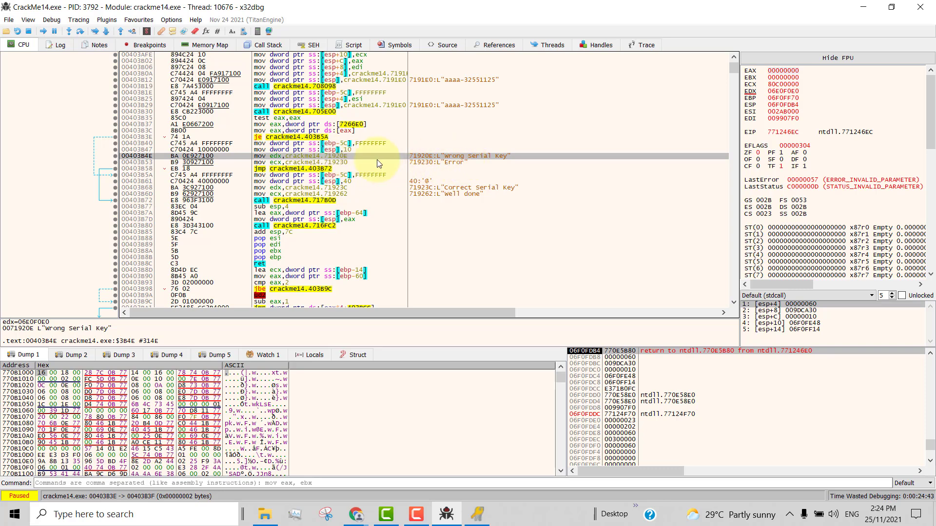
mouse_move(467, 164)
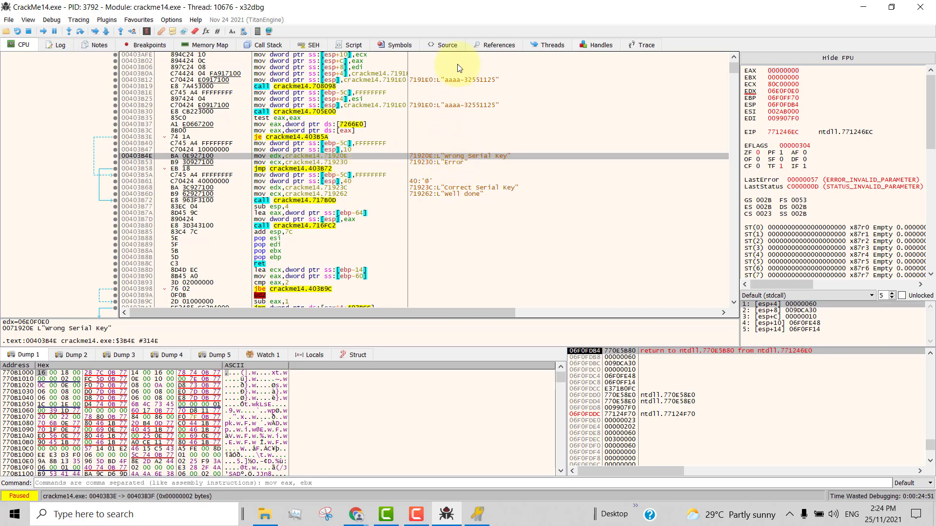
mouse_move(448, 111)
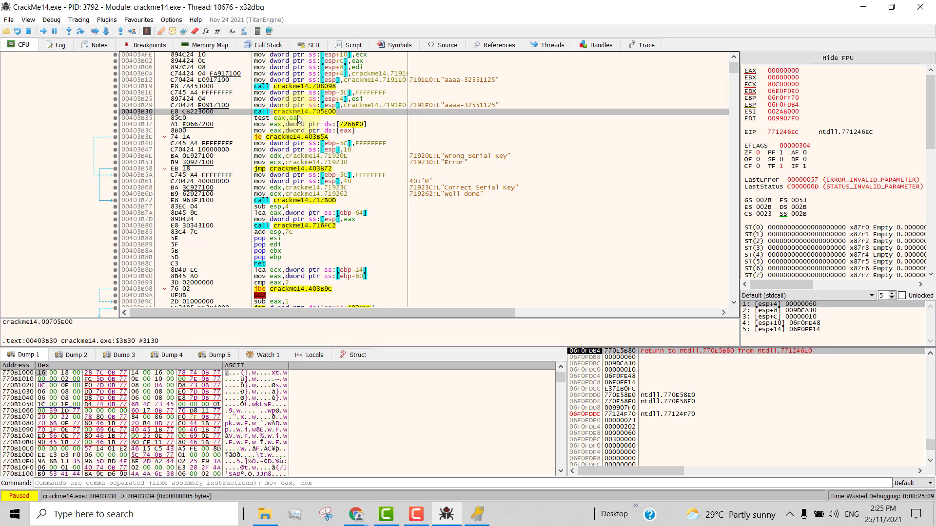
Step over two instructions near the je at 00403B3C driving the Wrong Serial Key branch.
key(F8)
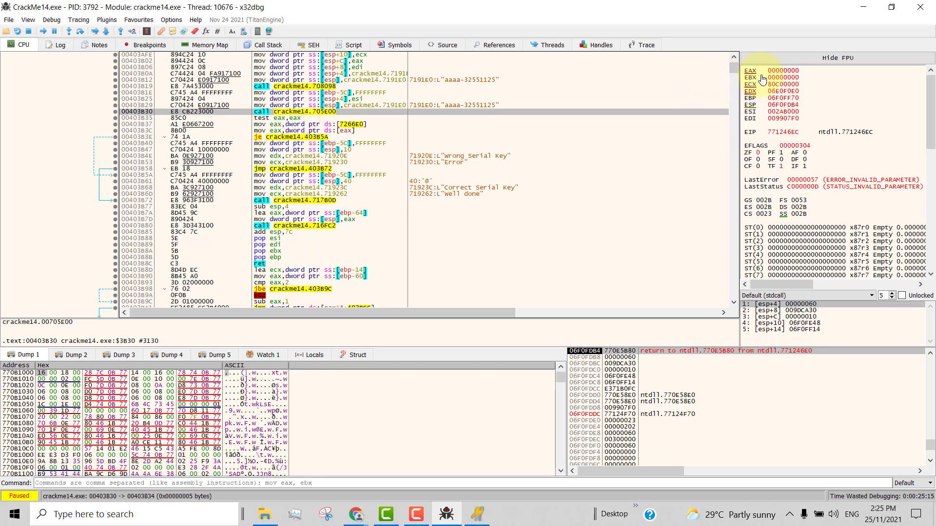
key(F8)
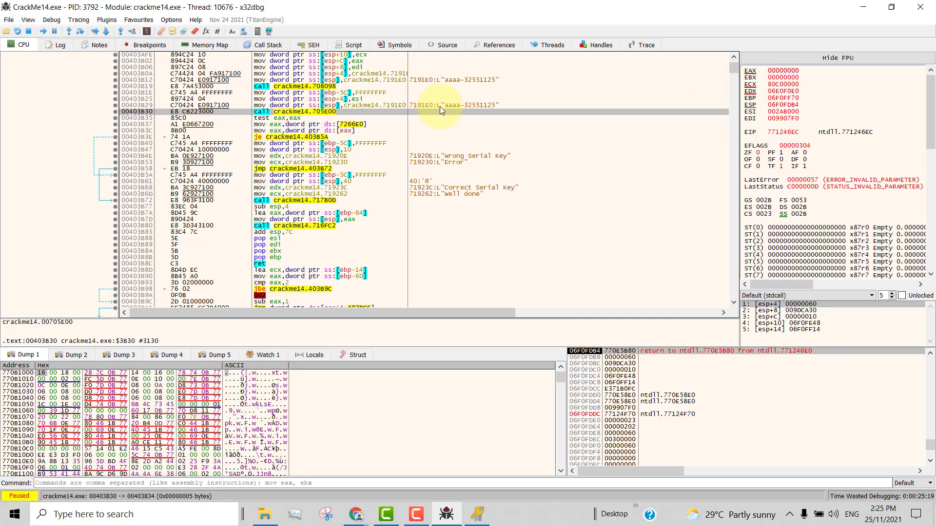
mouse_move(388, 110)
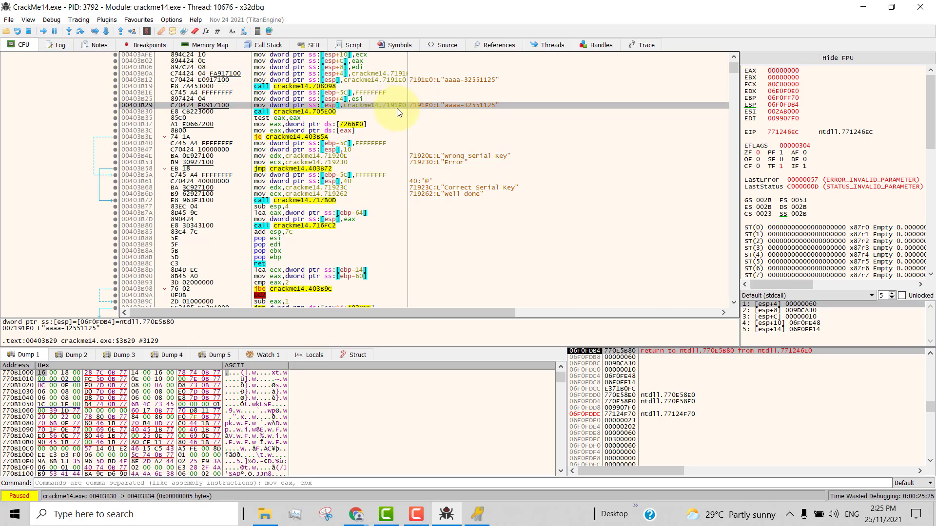
mouse_move(427, 115)
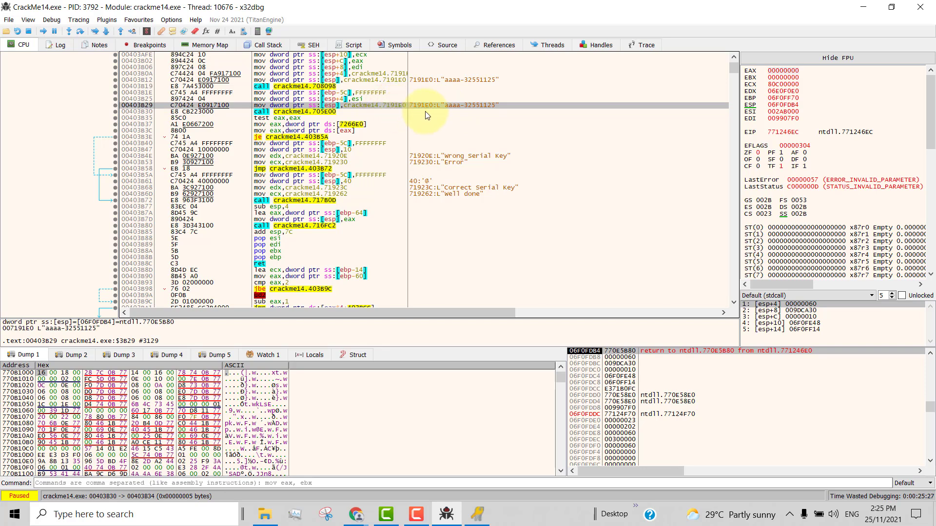
mouse_move(474, 113)
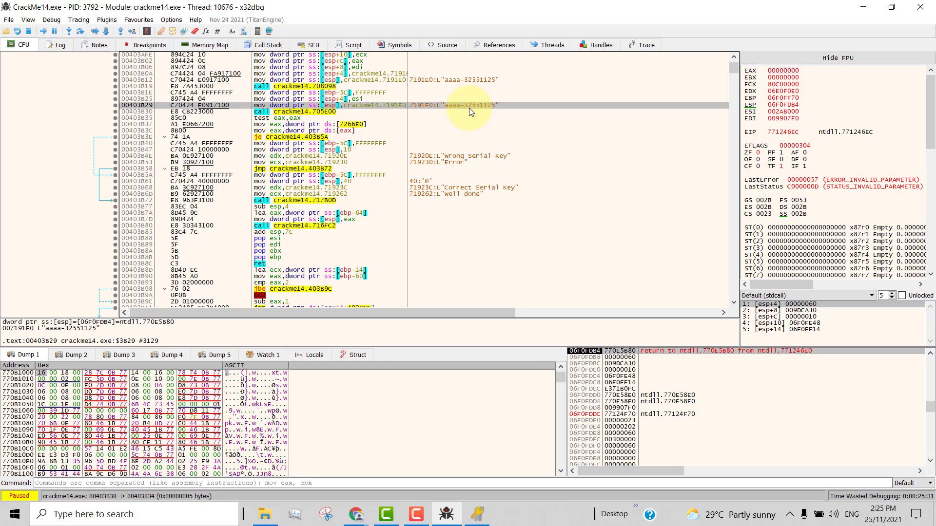
mouse_move(388, 110)
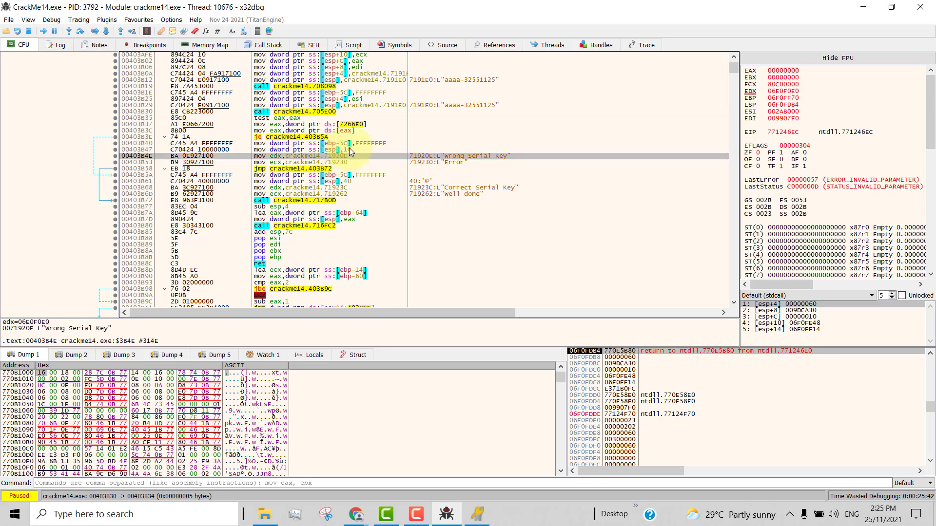
mouse_move(398, 113)
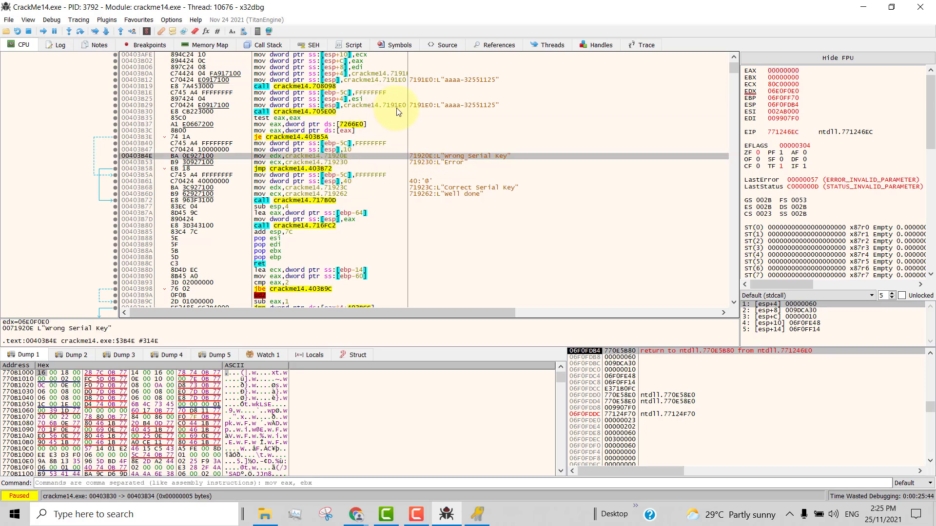
mouse_move(343, 158)
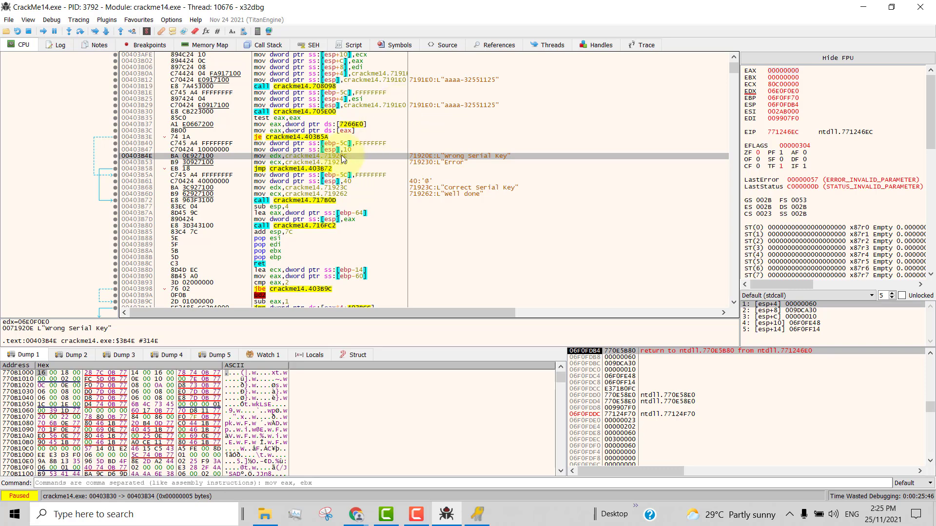
mouse_move(335, 157)
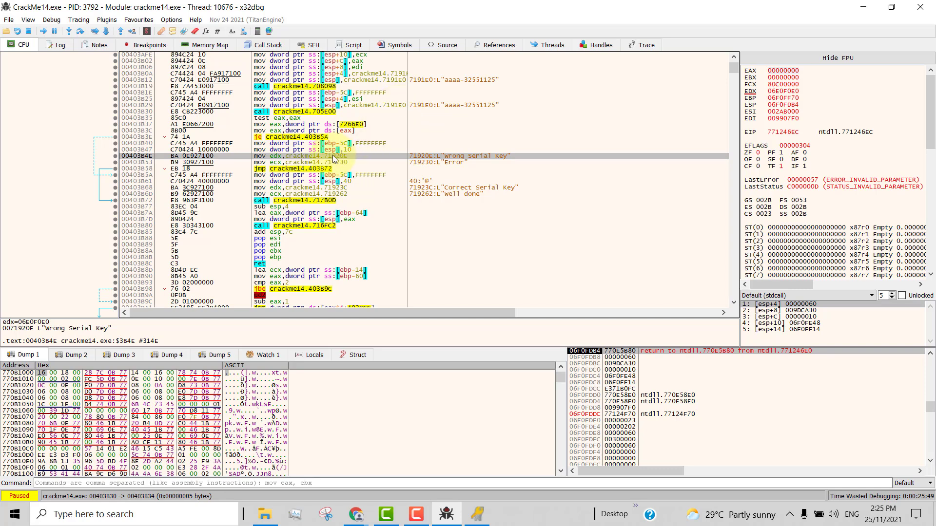
Assemble mov edx, 0x7191E0 at 00403B4E with Keep Size and dismiss the next editor.
double_click(334, 156)
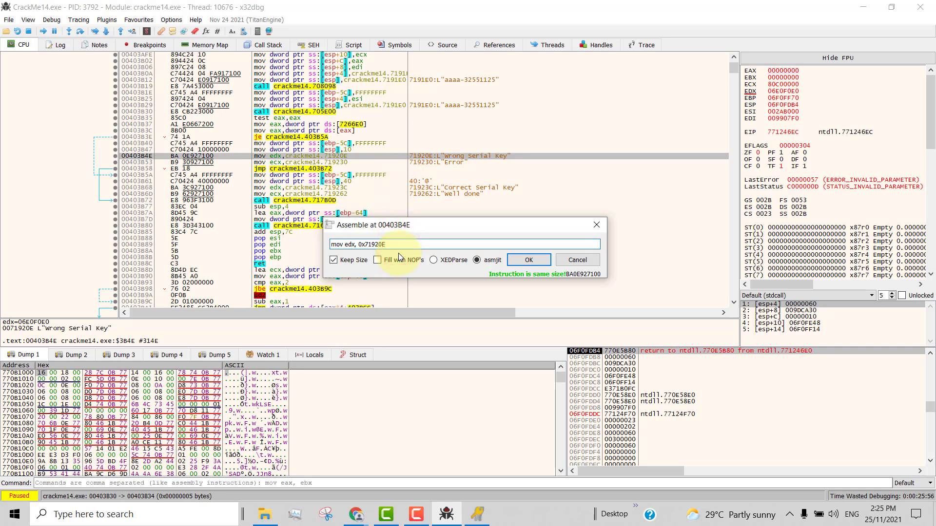
key(BackSpace)
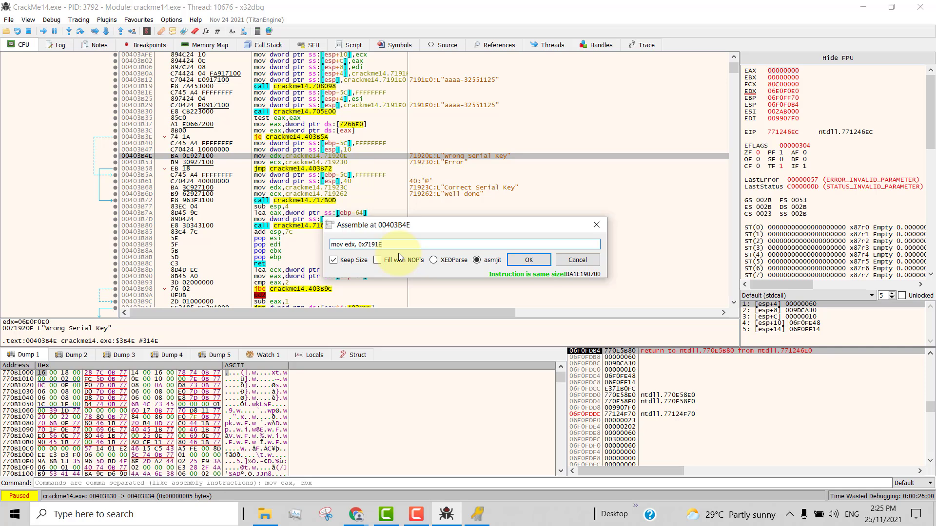
text(0)
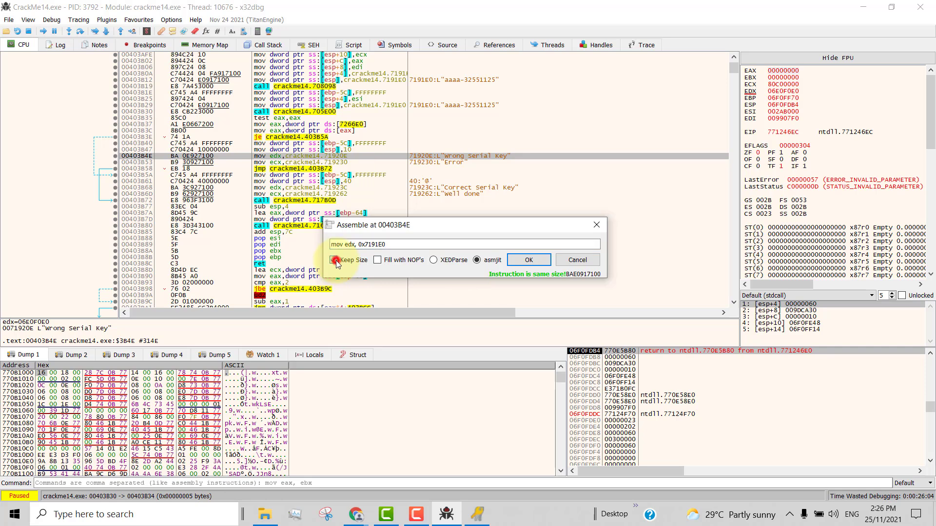
click(334, 259)
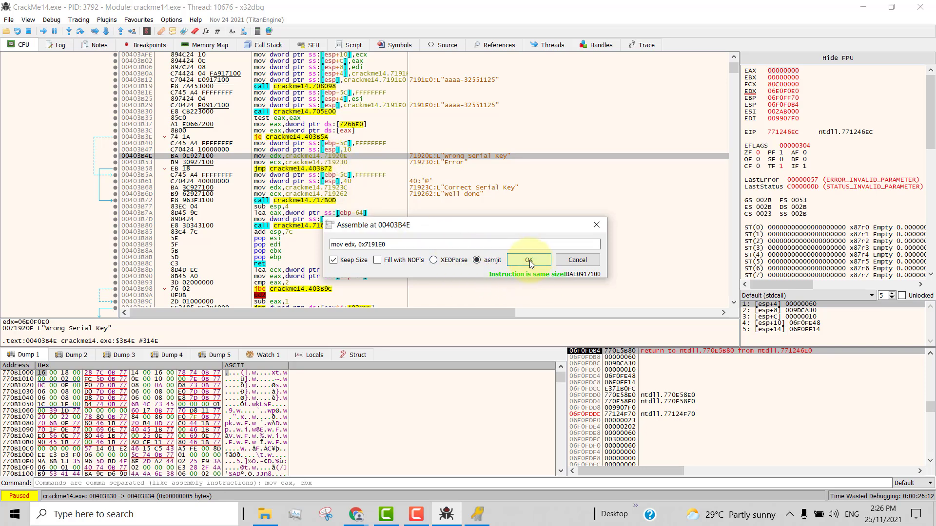
click(527, 260)
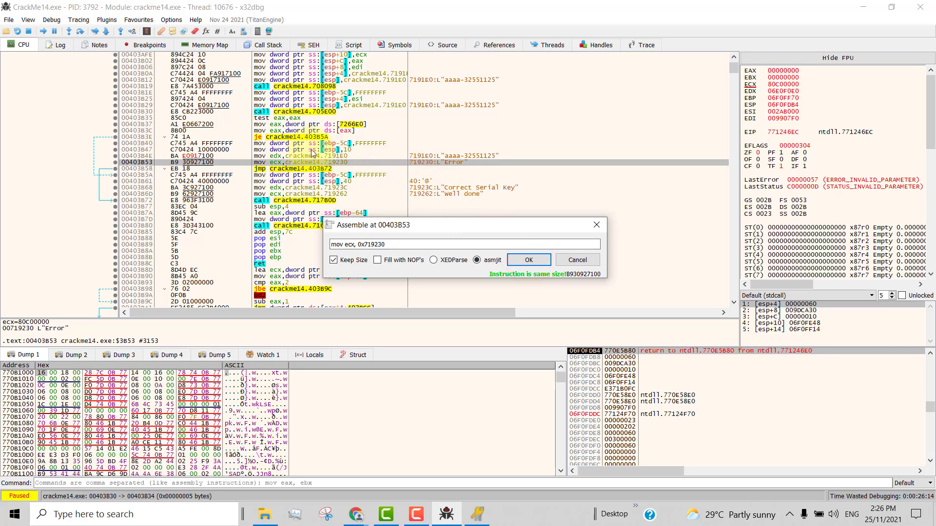
mouse_move(464, 157)
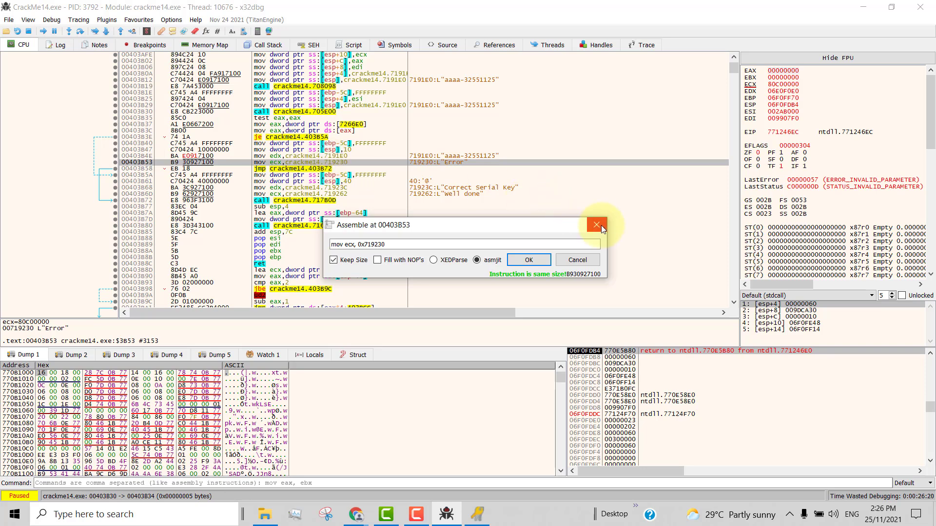
click(595, 225)
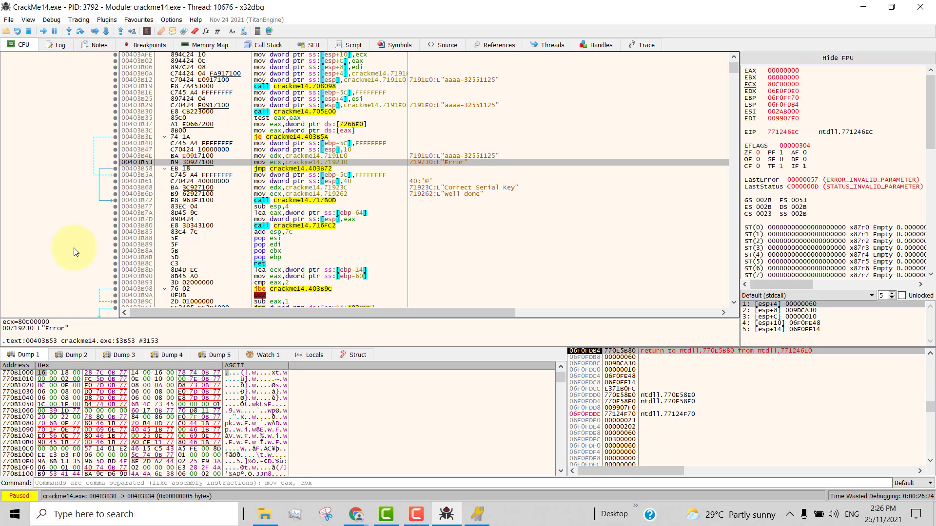
Resume the patched crackme and dismiss its old error message box.
click(43, 31)
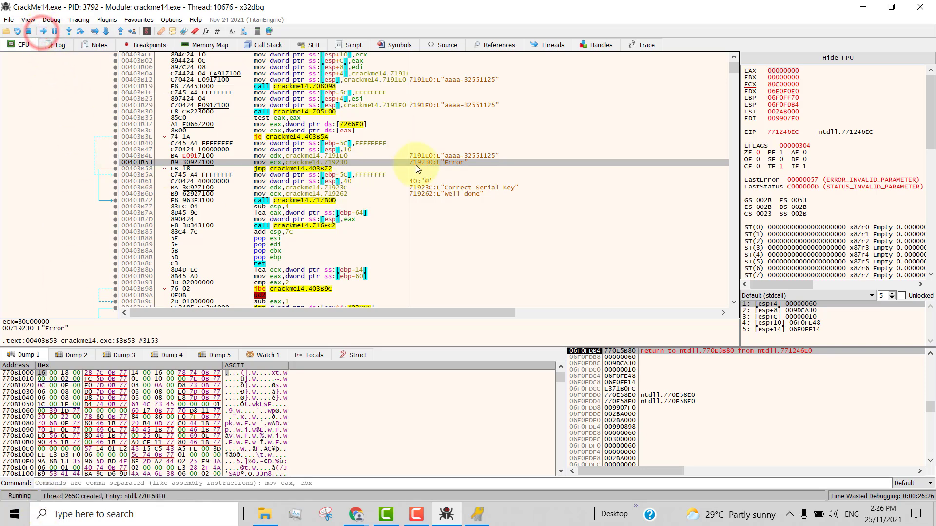
mouse_move(477, 514)
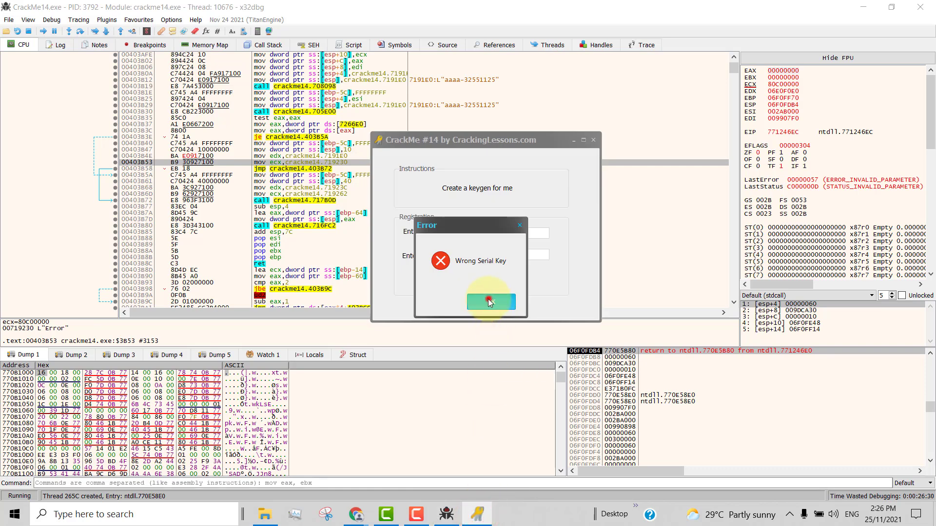
click(489, 301)
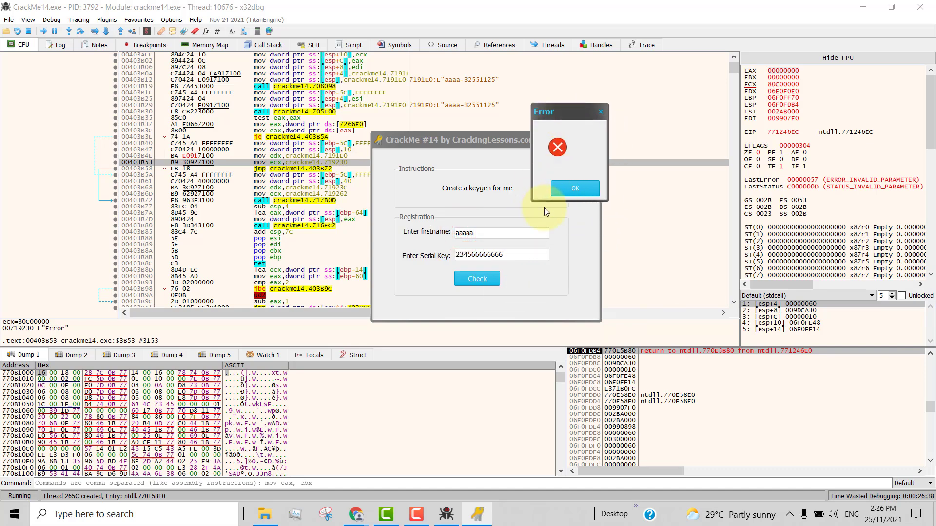
mouse_move(585, 123)
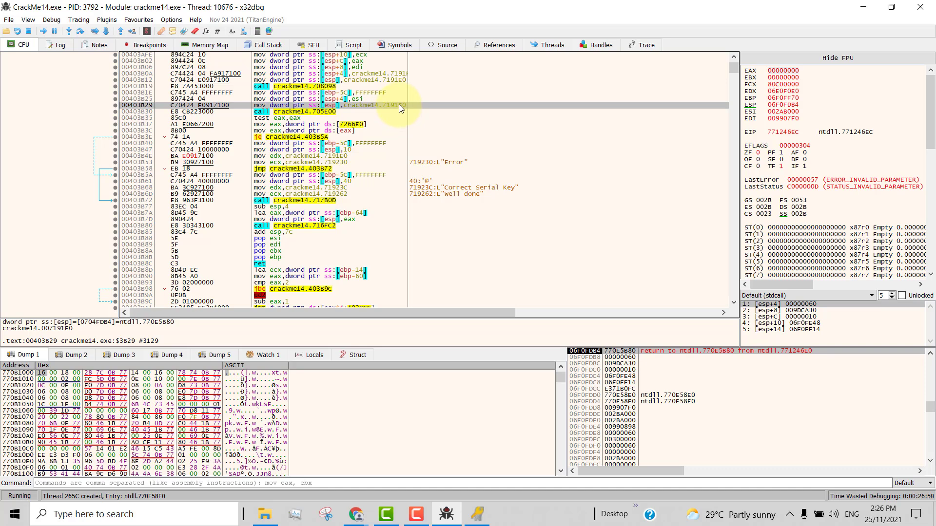
Bring up the Assemble action for the instruction at 00403B4E to load 0x7191E2.
right_click(400, 106)
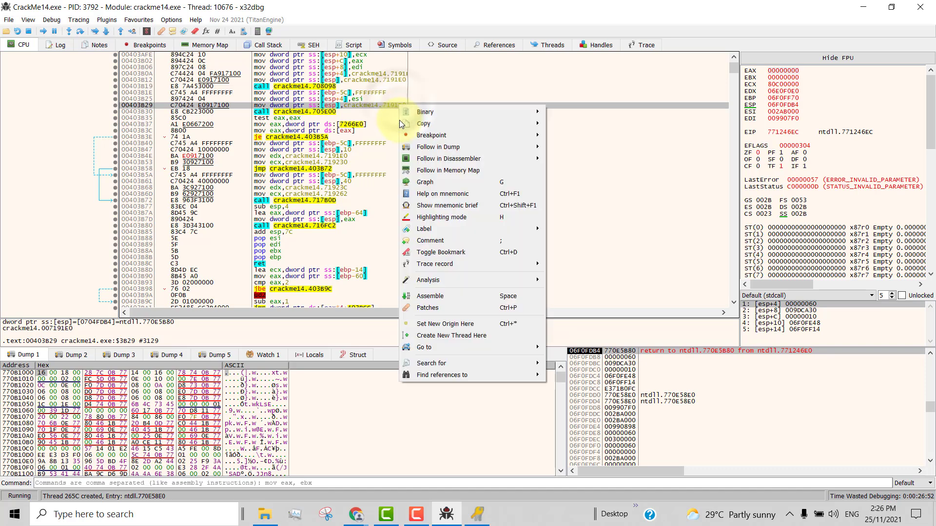
mouse_move(437, 148)
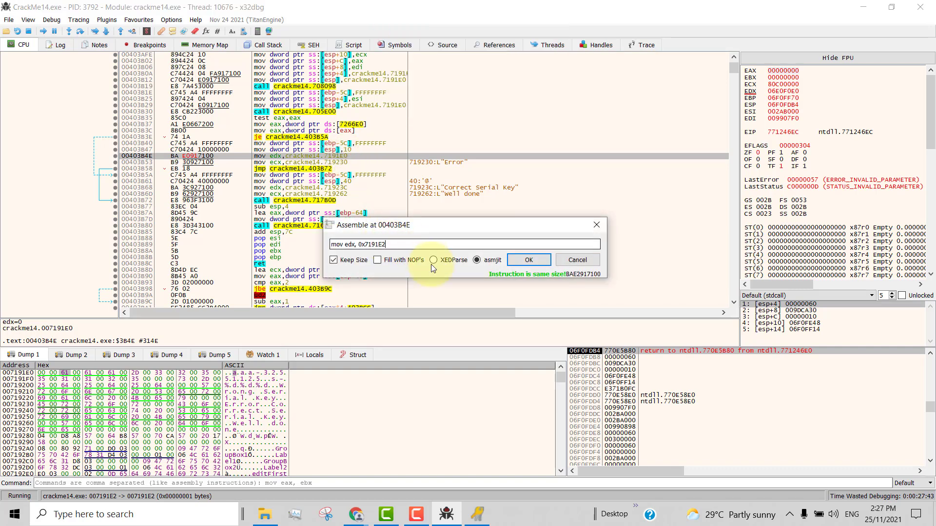
Confirm the EDX patch and recheck the crackme, whose Error box now shows aaa-32551125.
click(527, 259)
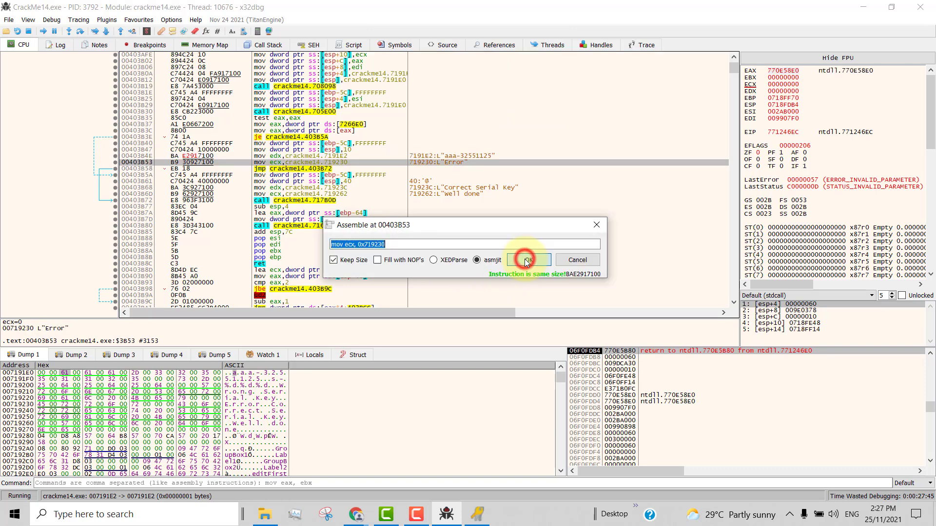
click(527, 260)
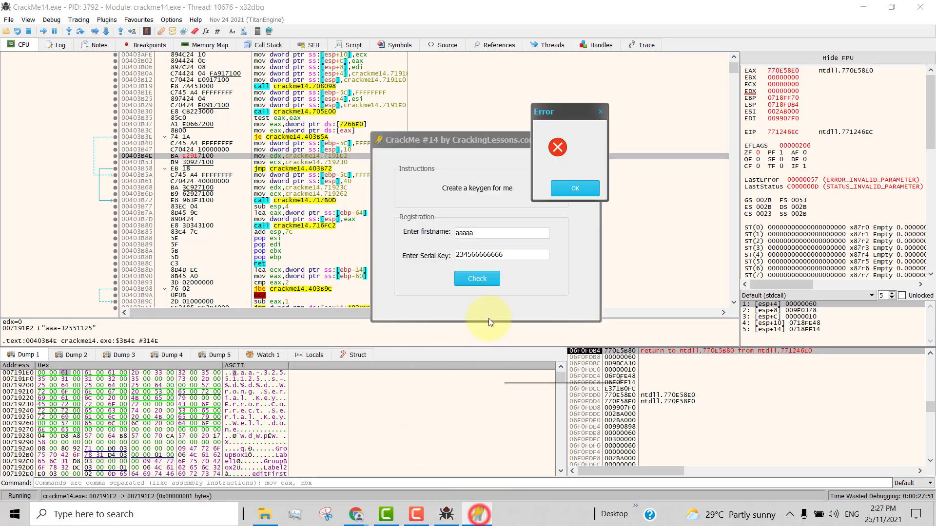
click(573, 188)
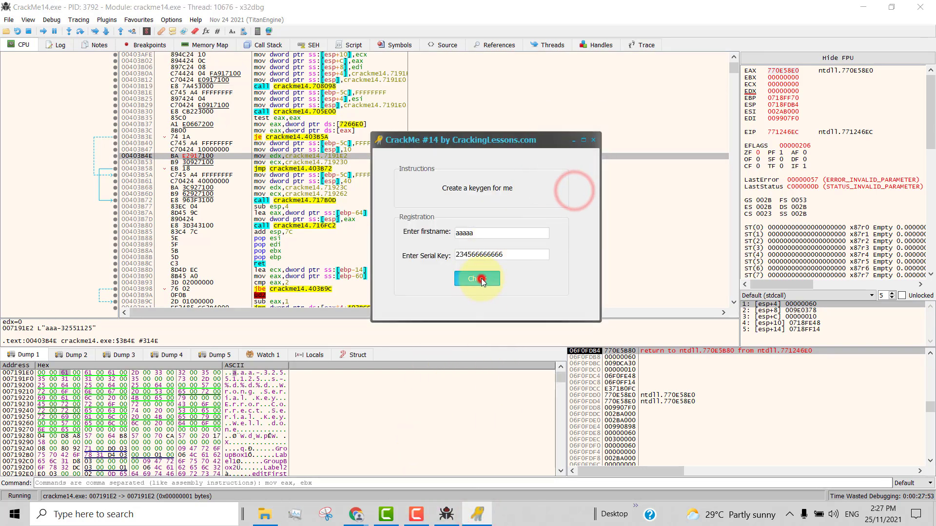
click(477, 279)
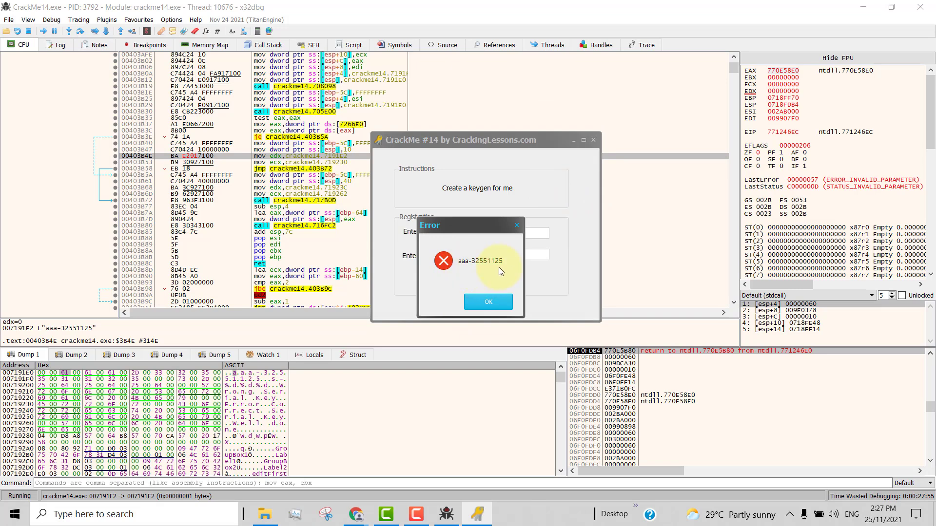
click(487, 301)
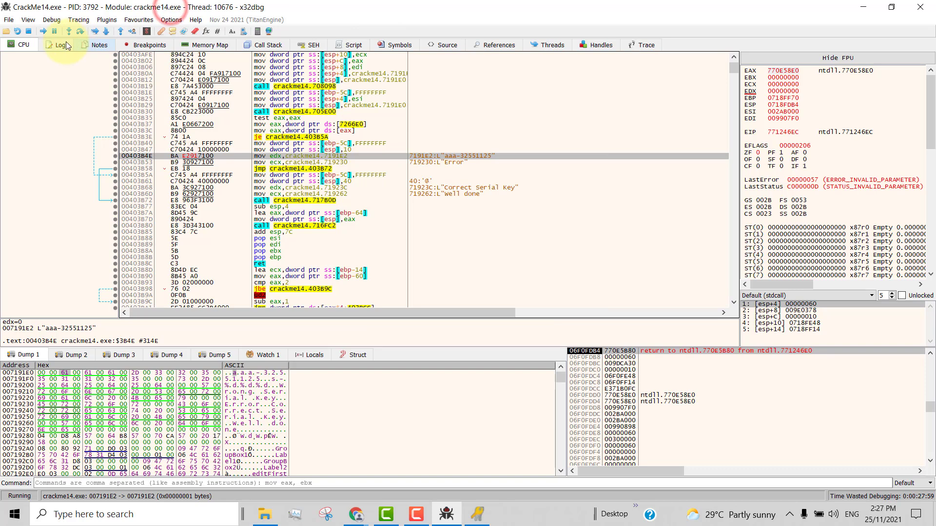
Use File > Patch file to write the 2 patches, accepting the relocation warning.
click(27, 20)
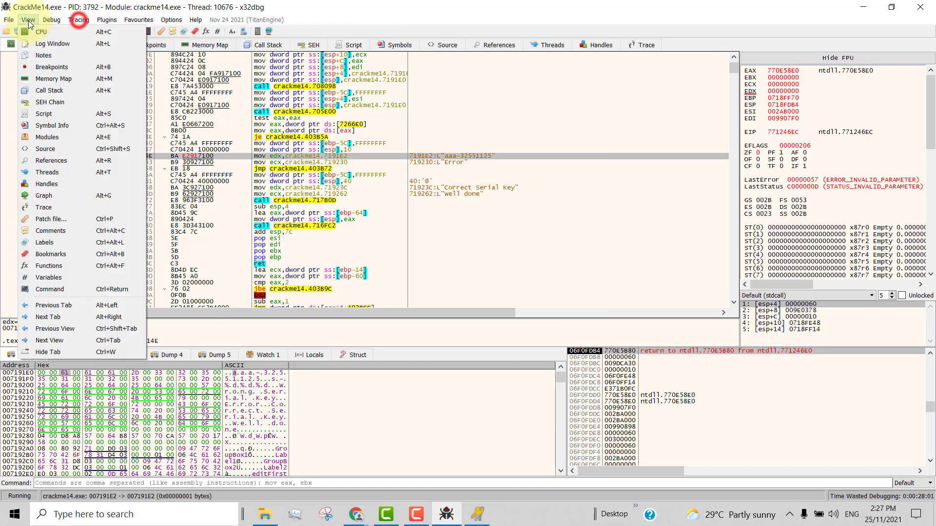
click(9, 19)
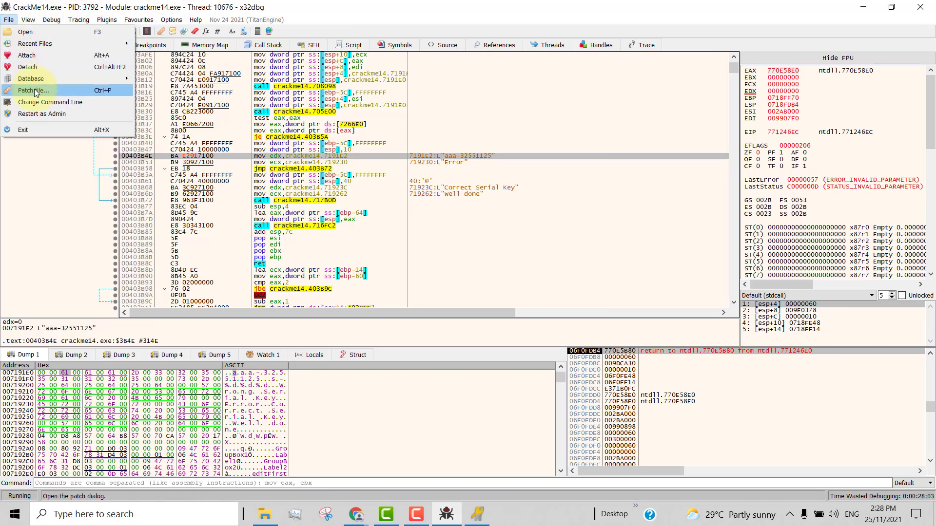
click(35, 90)
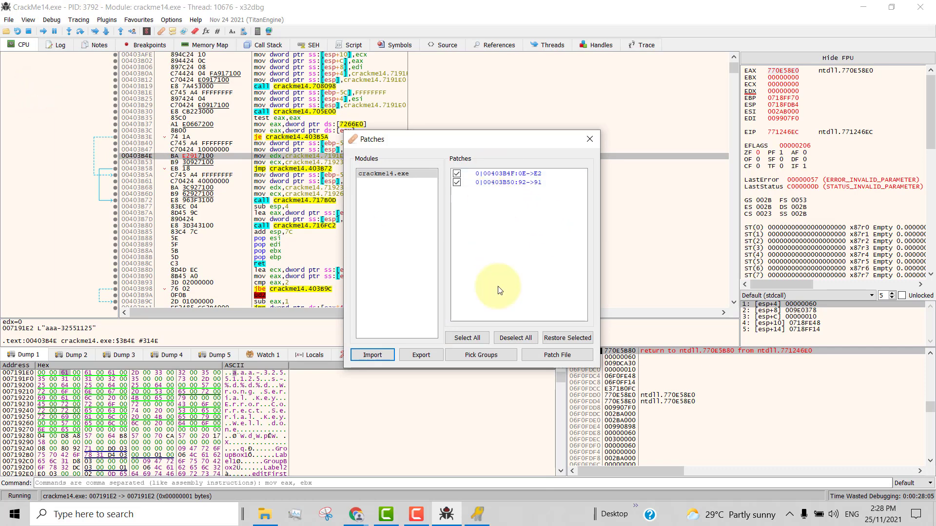
click(556, 354)
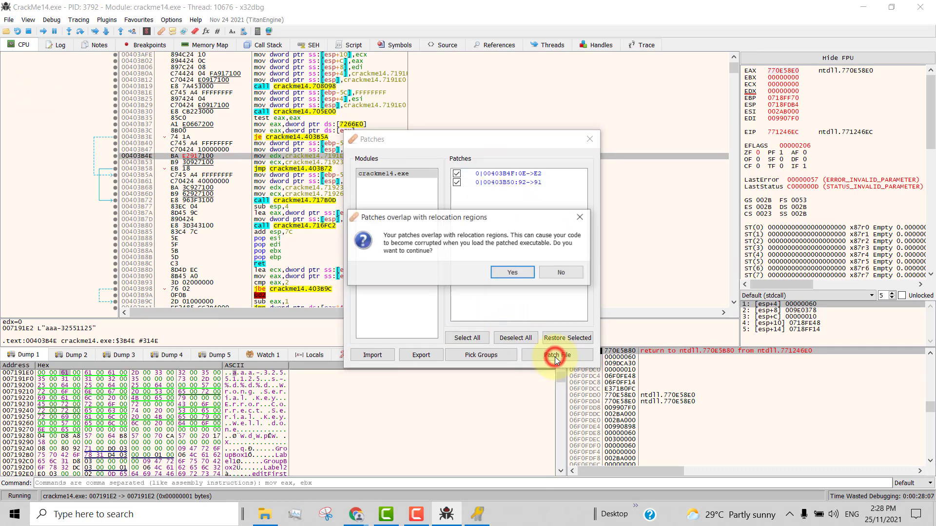
click(511, 272)
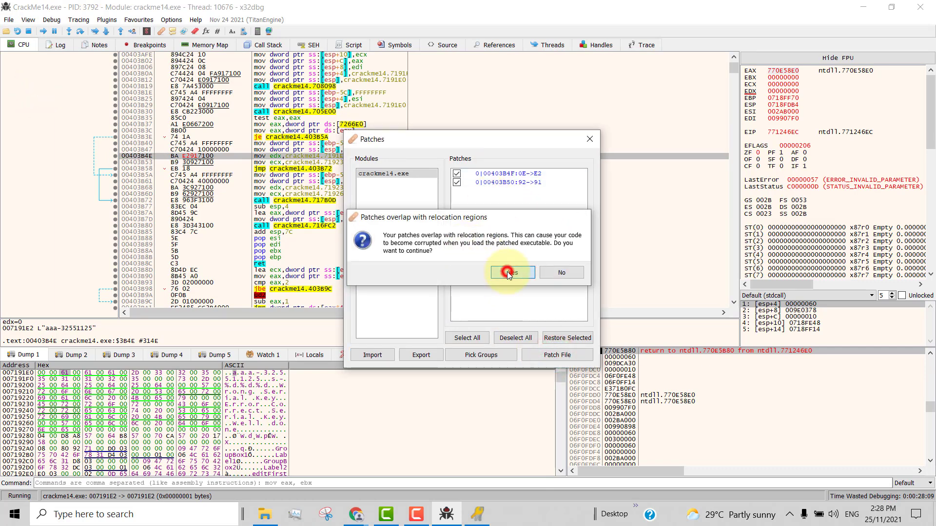
click(510, 273)
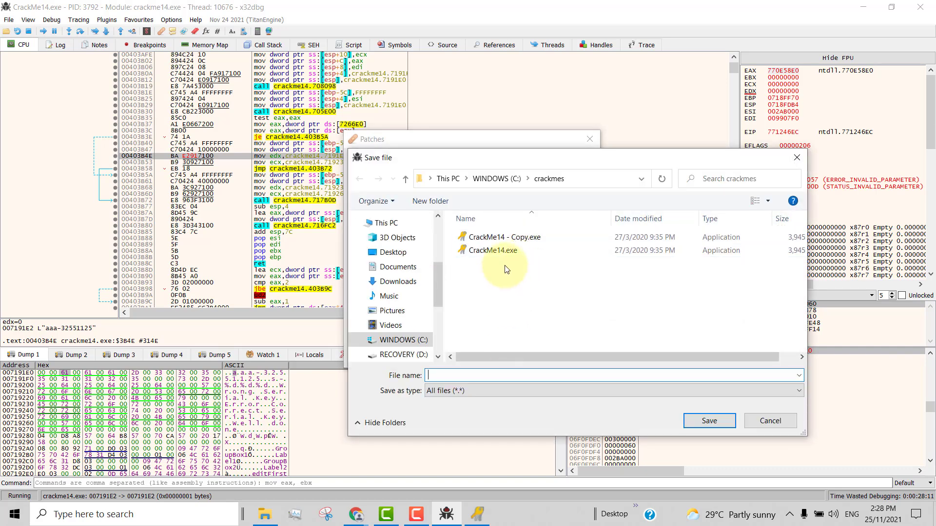
Save the patched executable as CrackMe14-v2.exe in the crackmes folder.
click(493, 251)
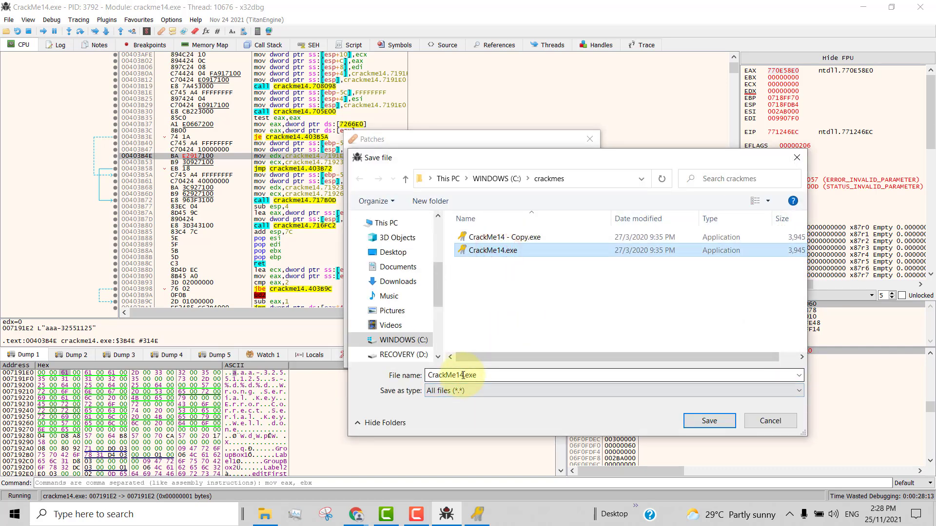
click(462, 376)
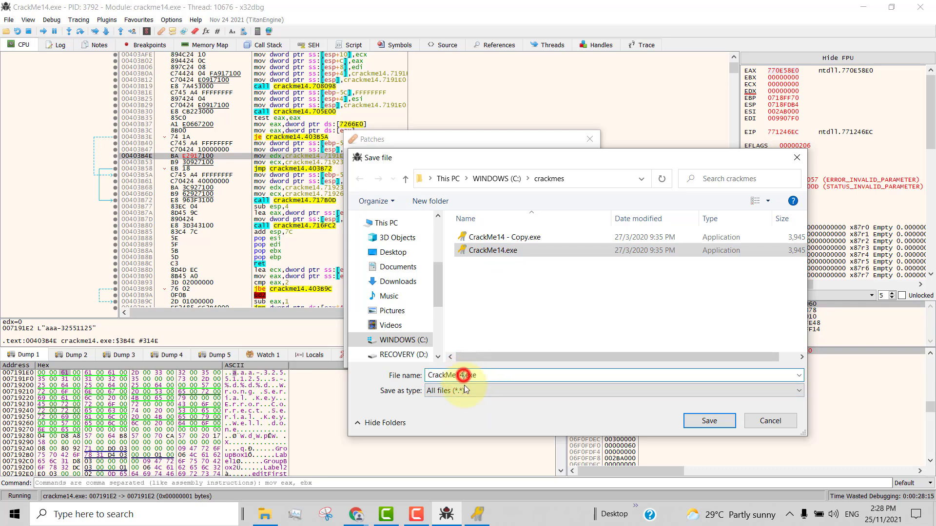
text(-v)
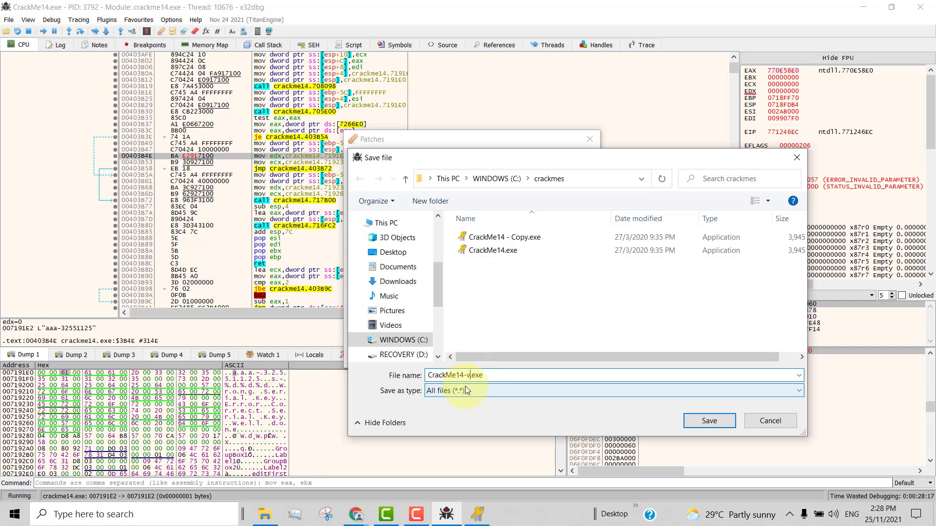
text(2)
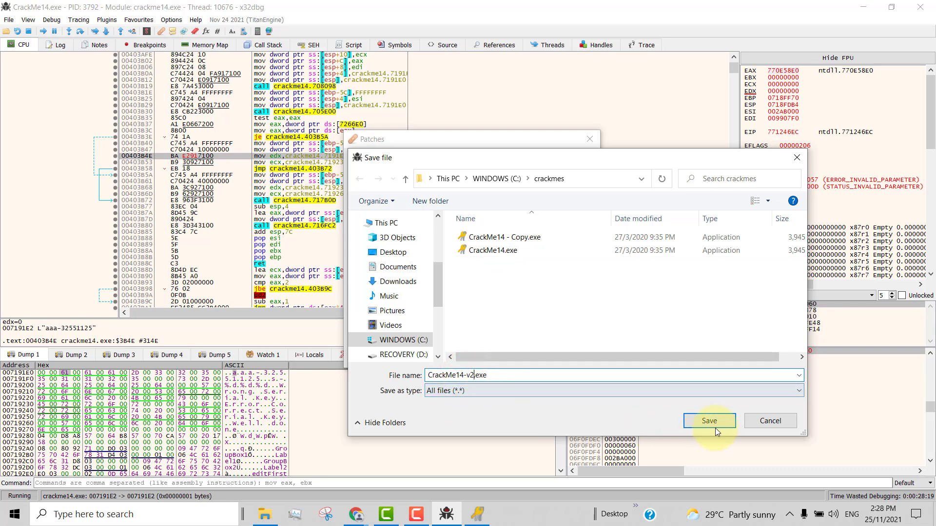
click(708, 421)
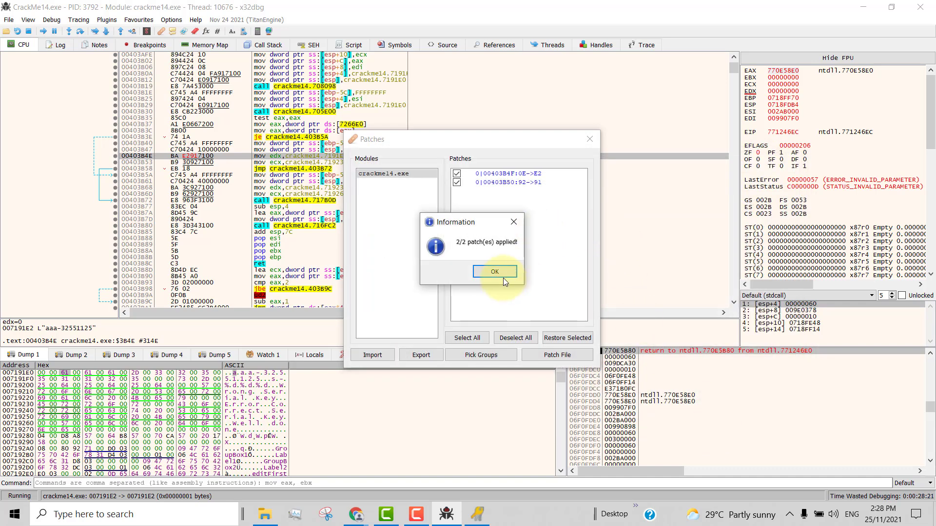
Run the patched CrackMe14-v2.exe with name ttttt and serial 45566; the Error box reveals ttt-32551125.
click(494, 272)
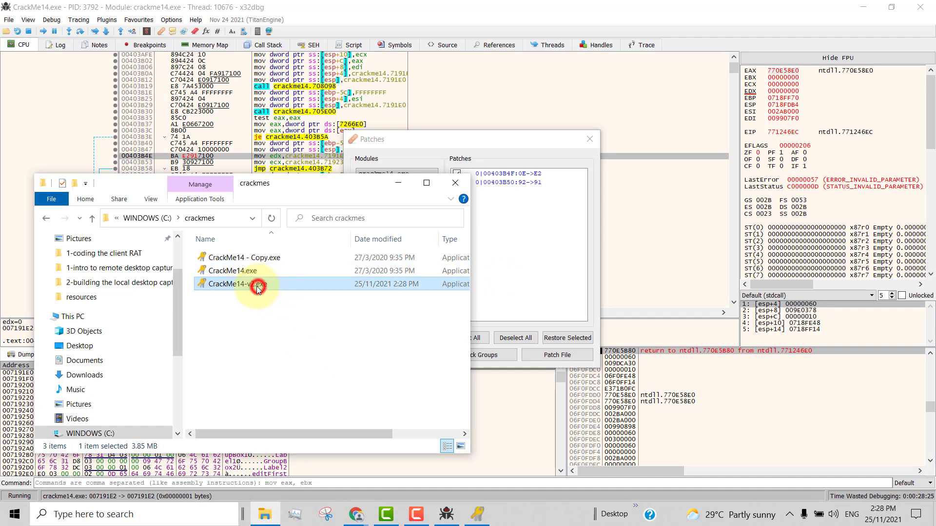
double_click(233, 284)
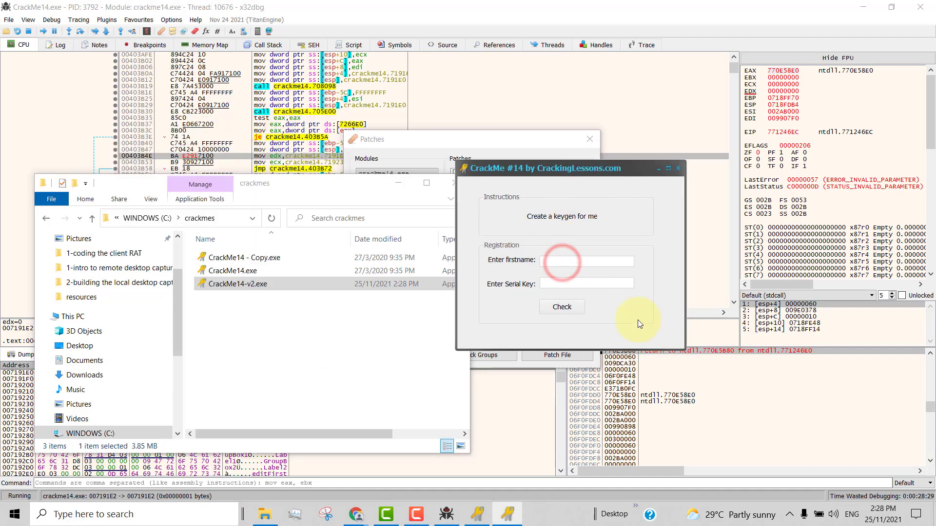
text(tttttt)
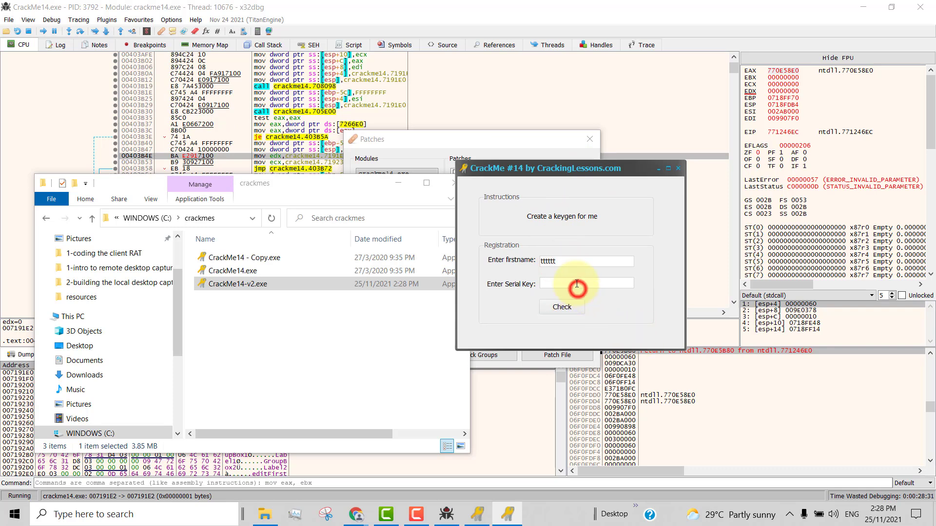
text(45566)
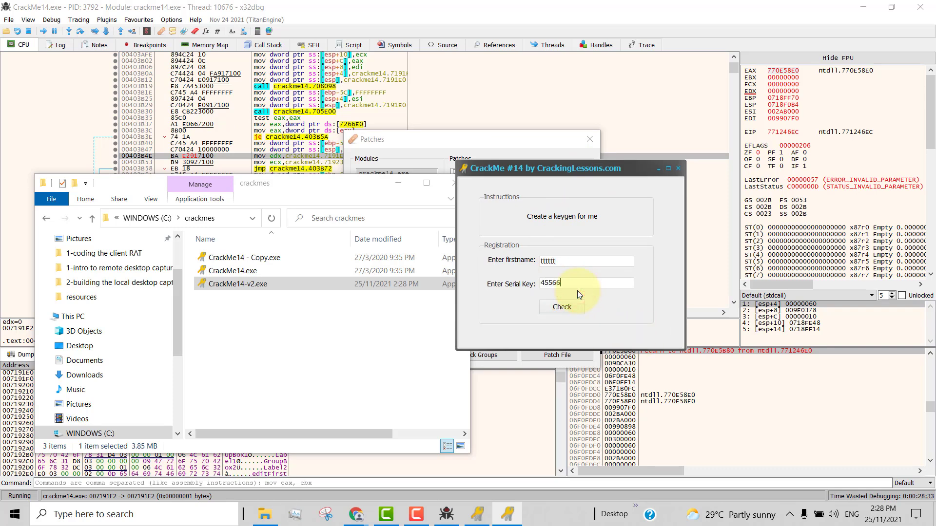
click(562, 307)
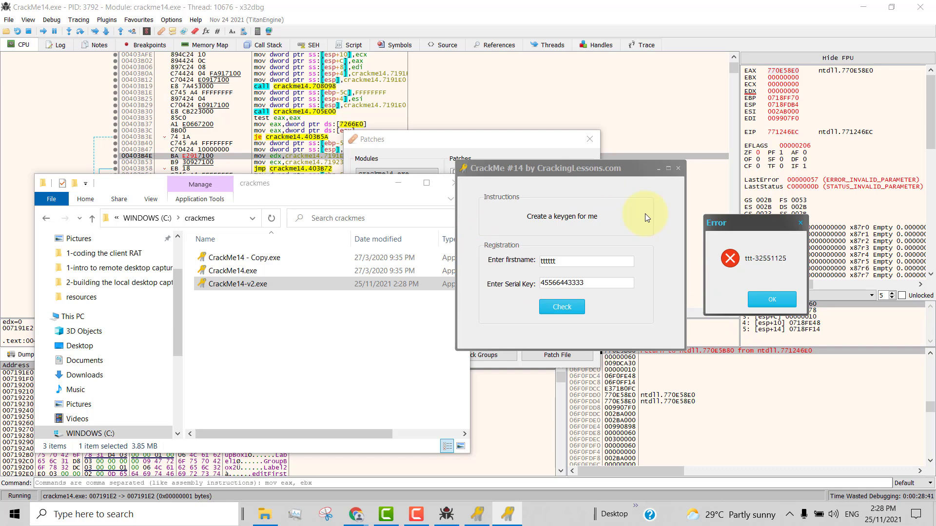
mouse_move(601, 228)
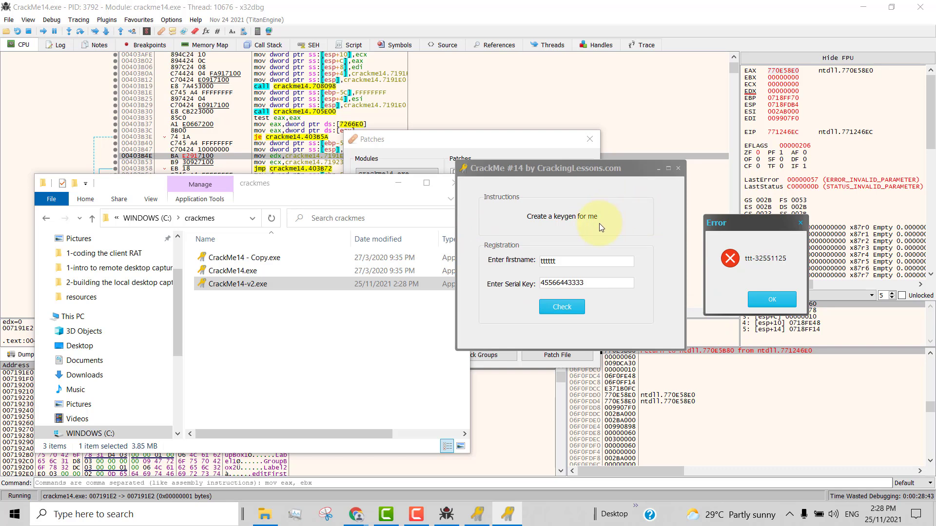